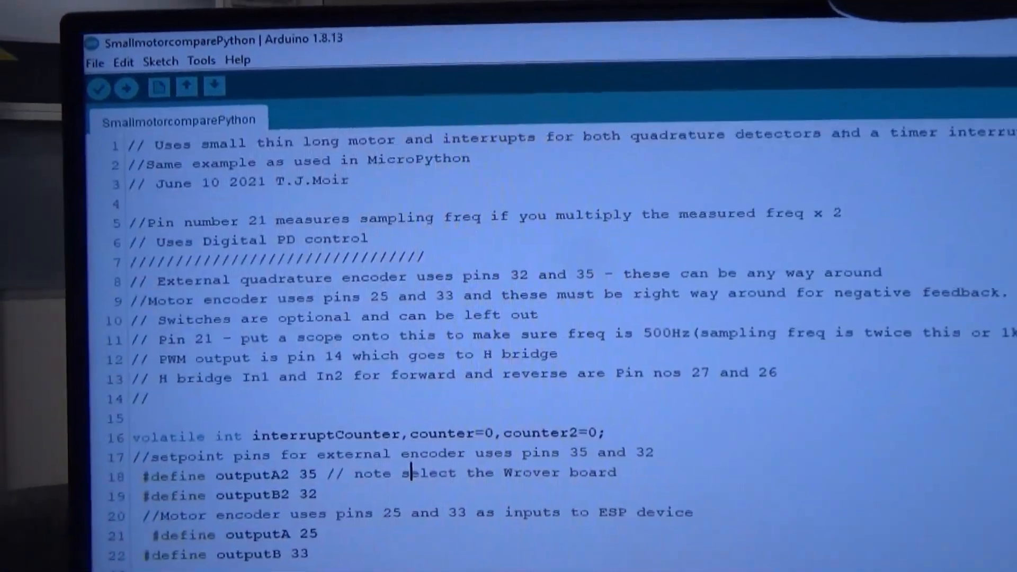
Step: Scroll through the Arduino benchmark sketch to review the micros() timing and motor loop code
scroll("down", 3)
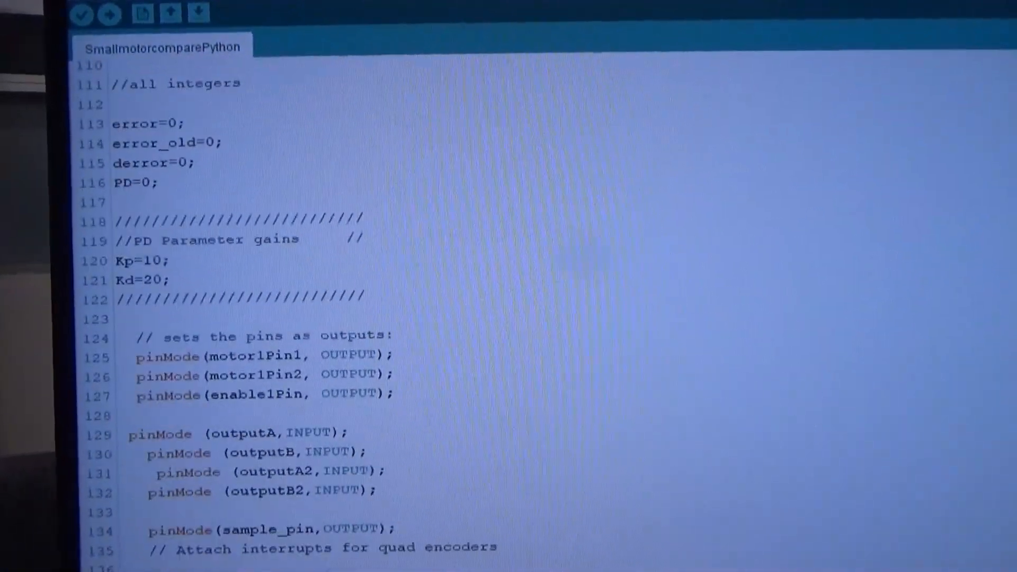
scroll("down", 3)
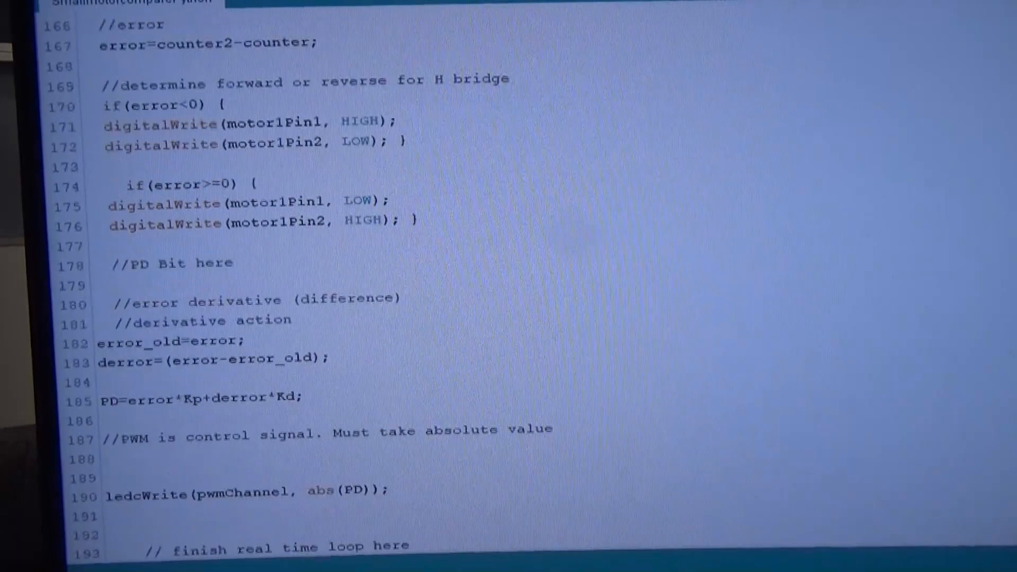
scroll("down", 3)
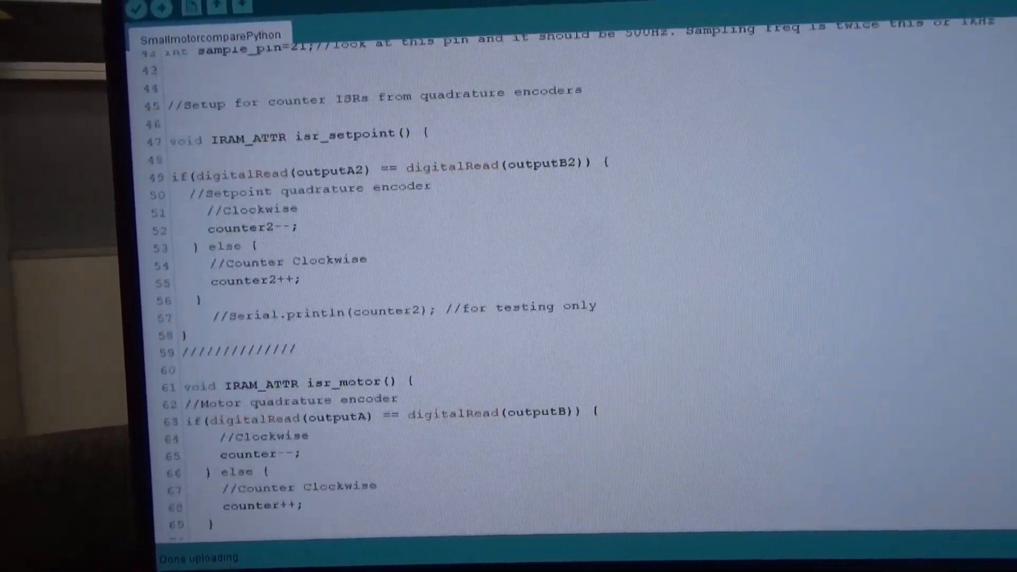
scroll("up", 3)
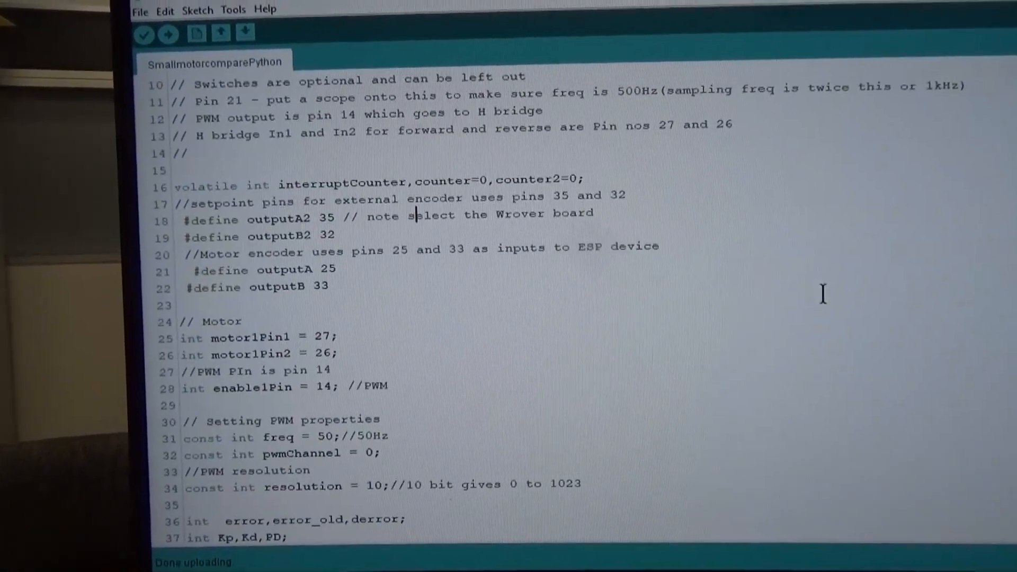
scroll("down", 3)
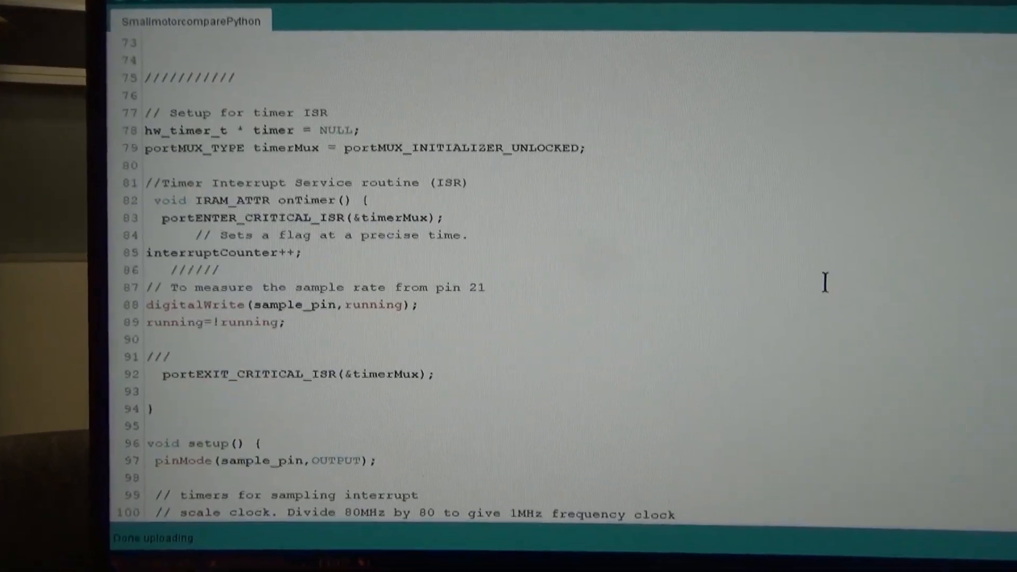
scroll("down", 3)
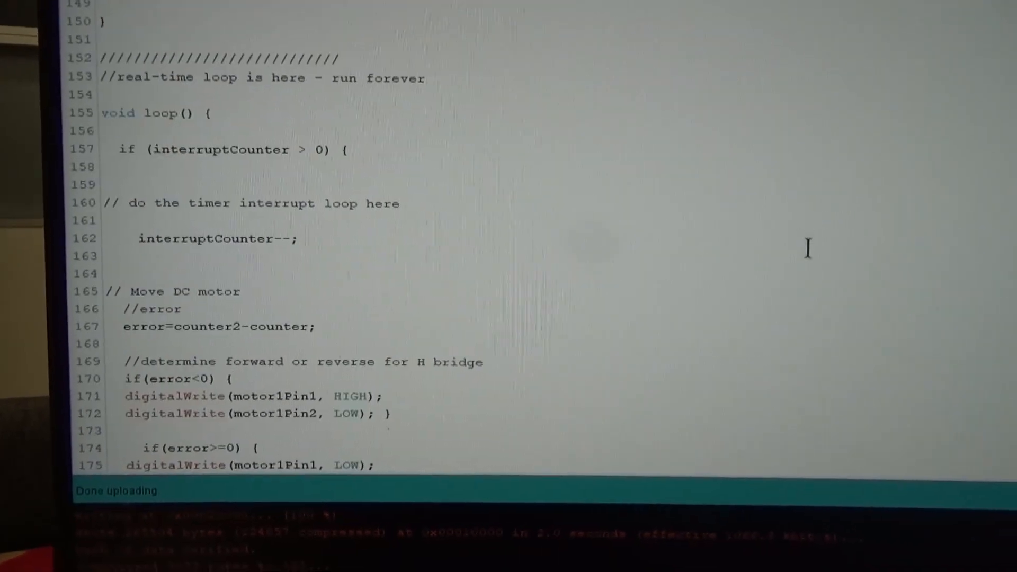
scroll("down", 3)
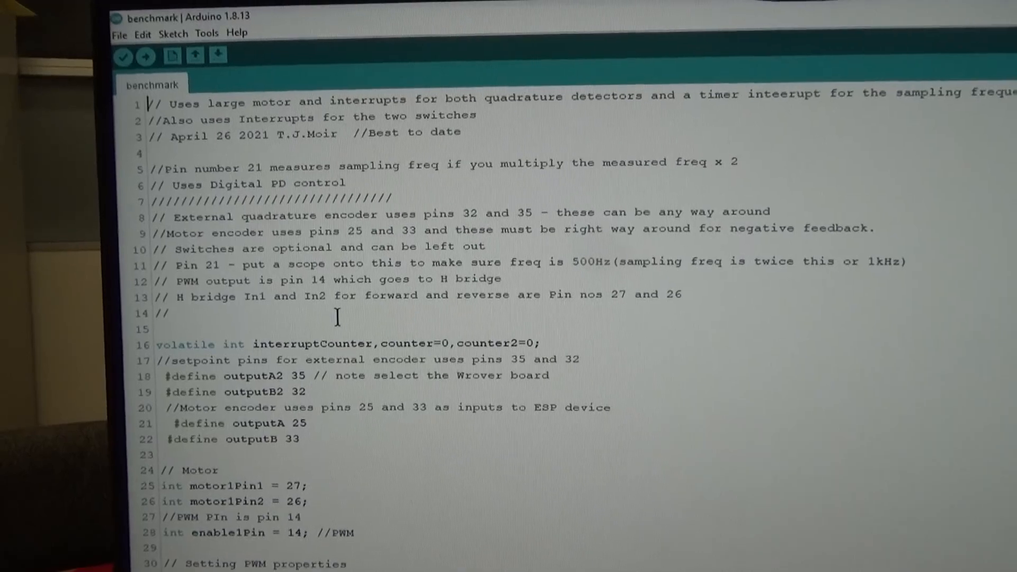
Step: Select the timer interrupt setup lines 99–102 in setup() and continue past them
scroll("down", 3)
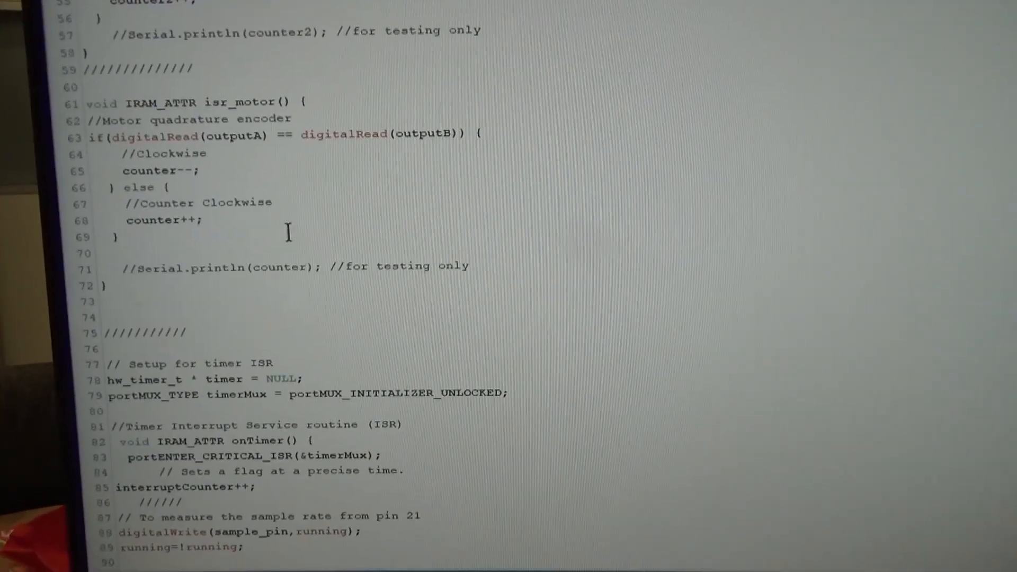
scroll("down", 3)
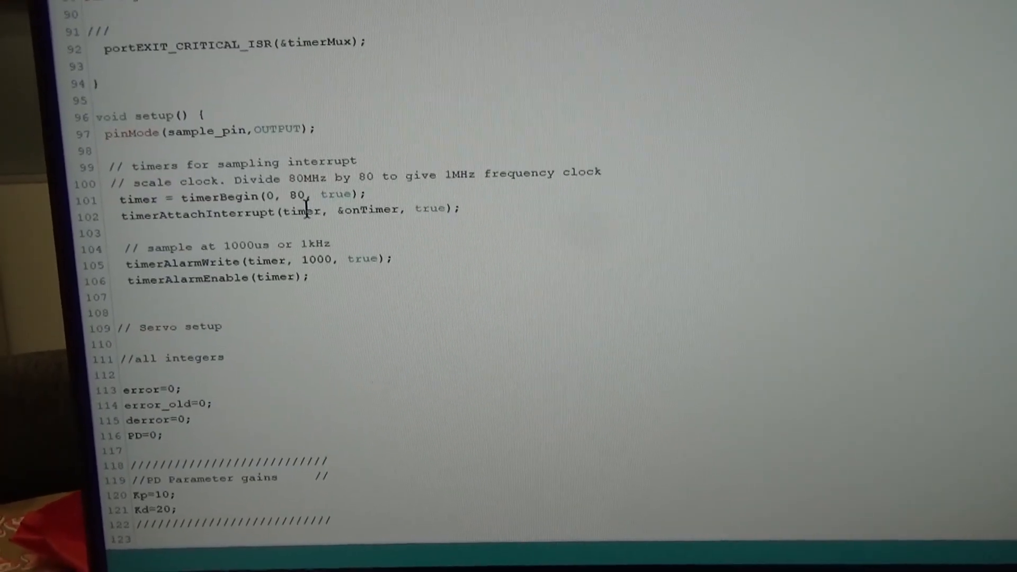
scroll("down", 3)
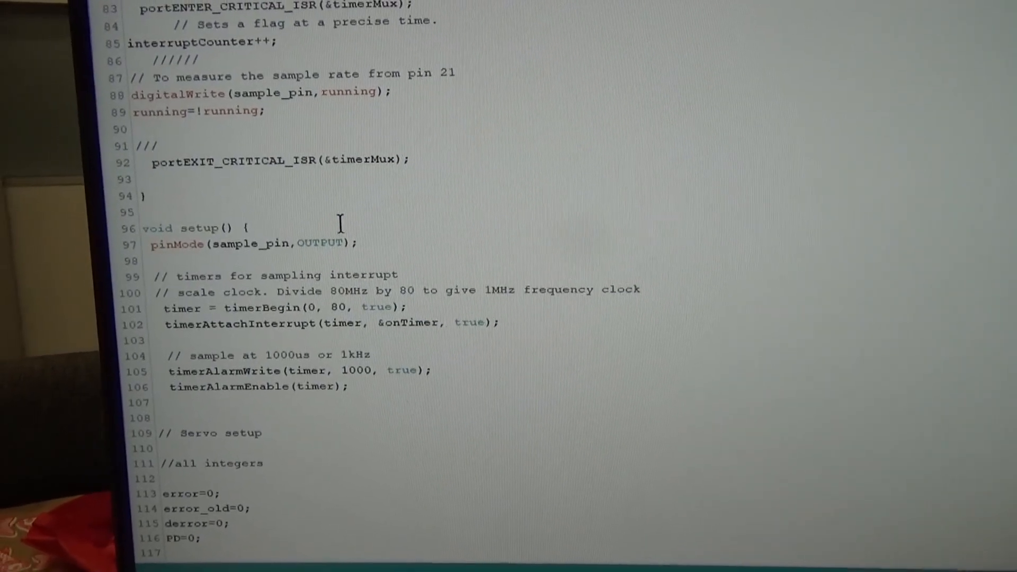
scroll("down", 3)
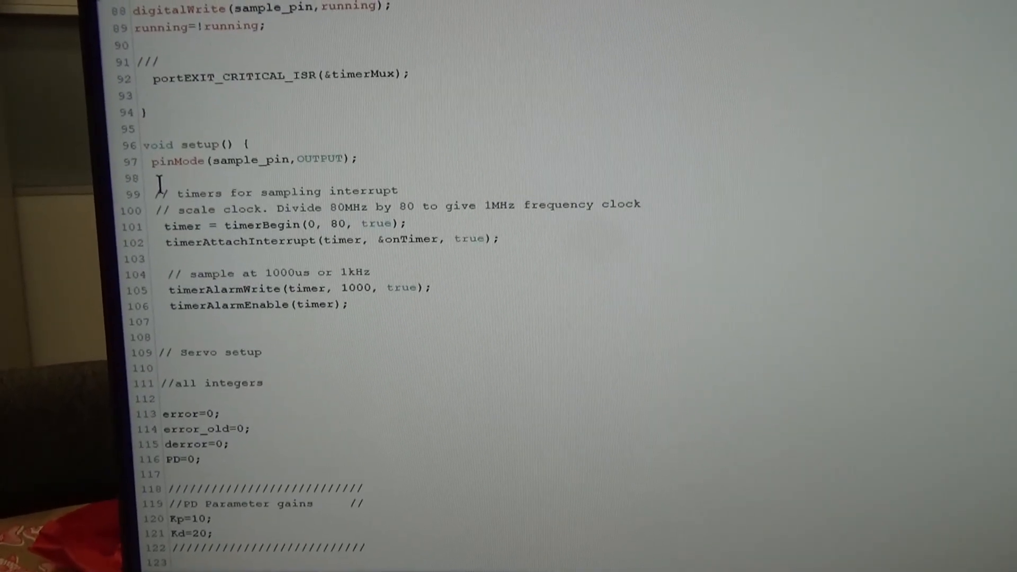
left_click_drag(153, 192, 207, 244)
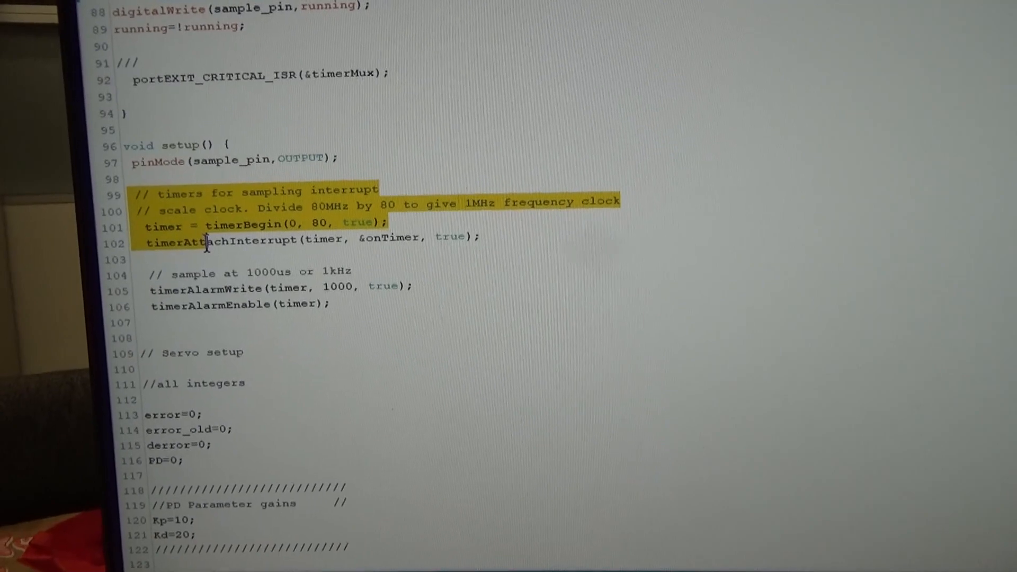
scroll("down", 3)
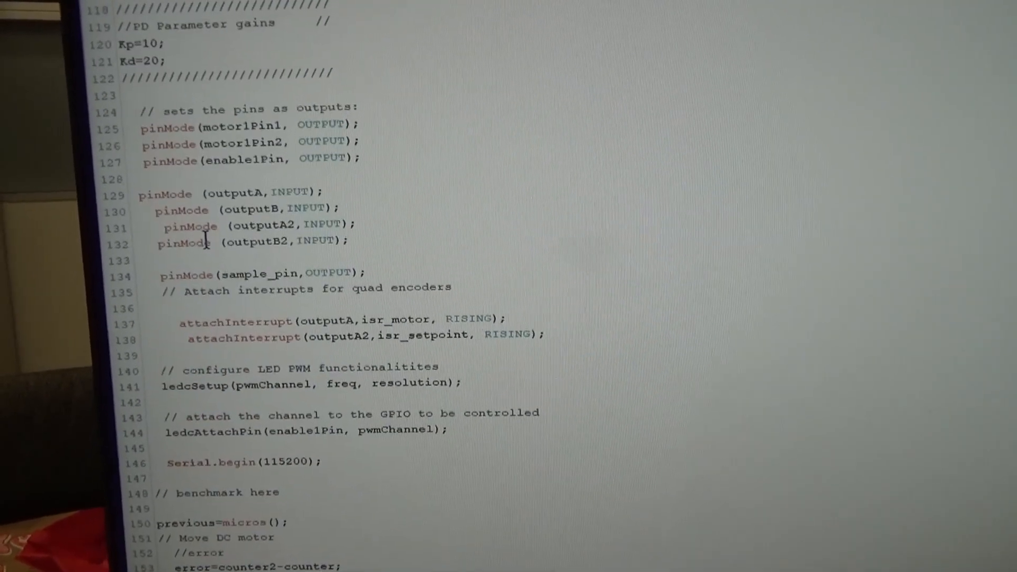
scroll("down", 3)
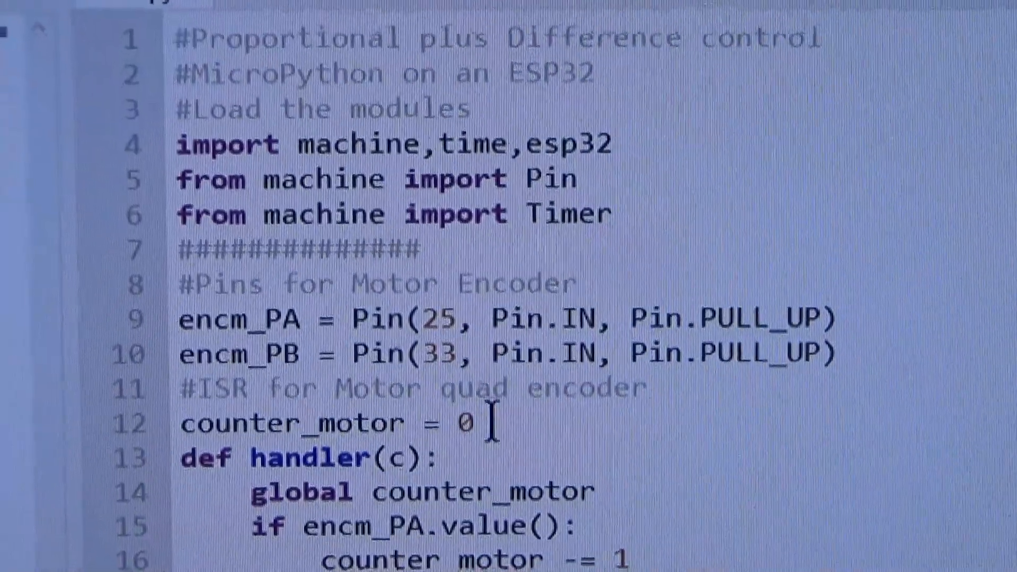
Step: Review the MicroPython script's timer interrupt setup and select the motor pin initialisation block
scroll("down", 3)
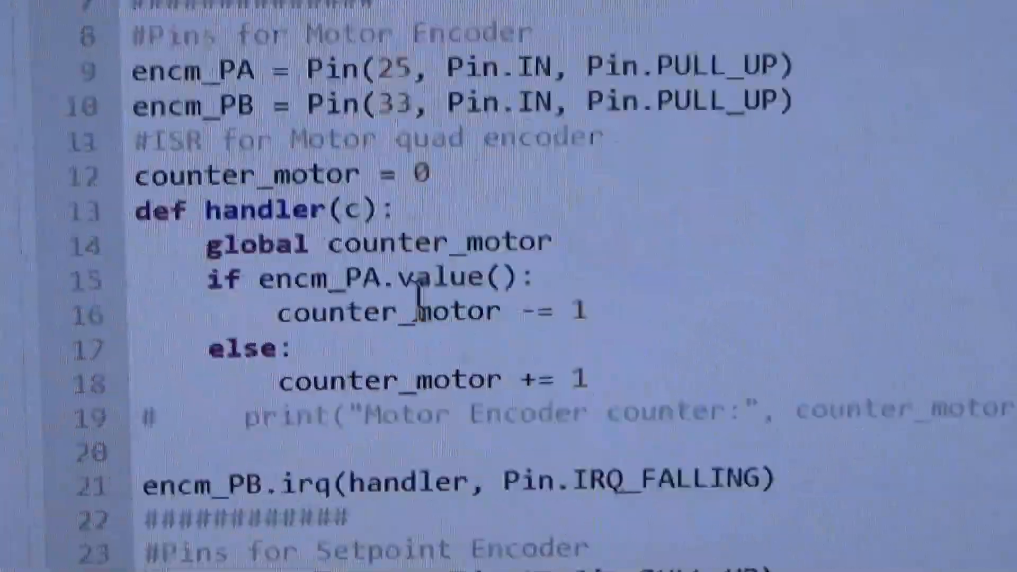
scroll("down", 3)
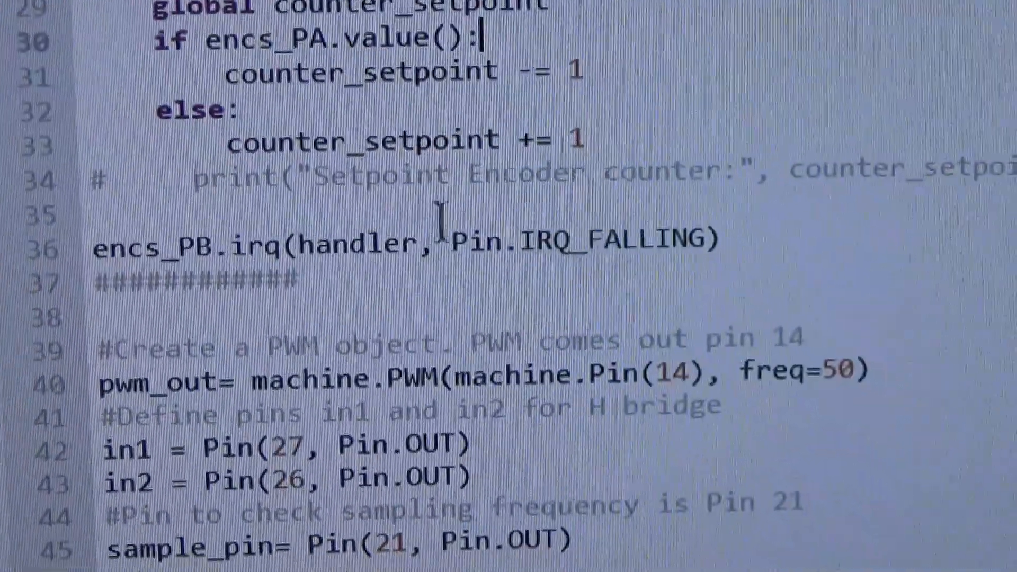
scroll("down", 3)
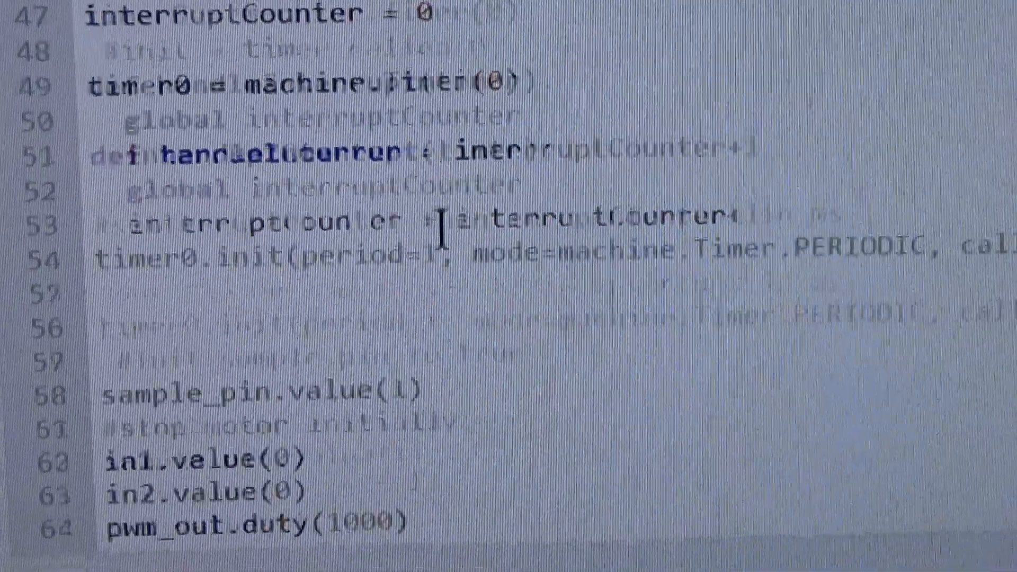
scroll("down", 3)
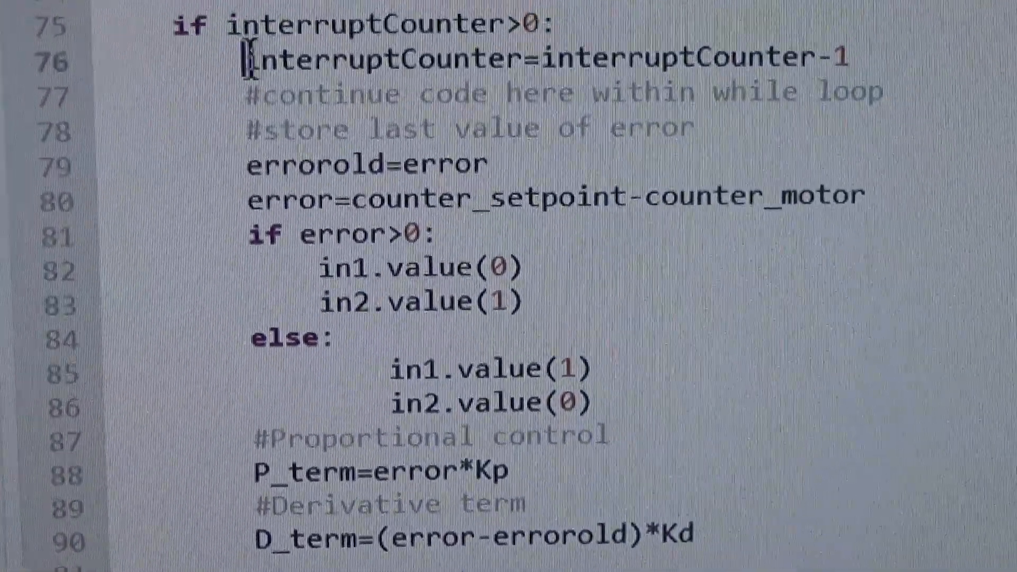
left_click_drag(247, 58, 837, 208)
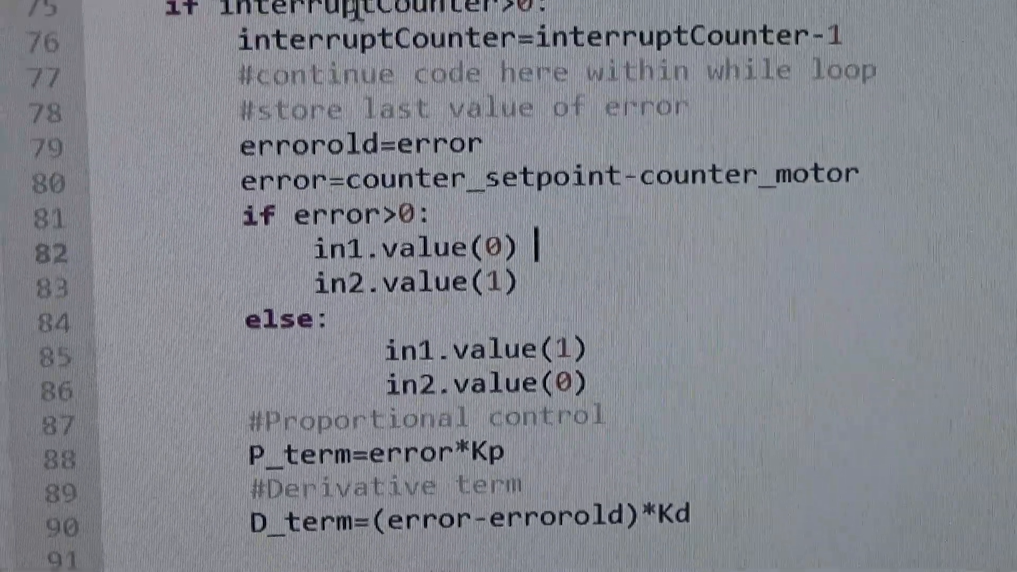
scroll("up", 3)
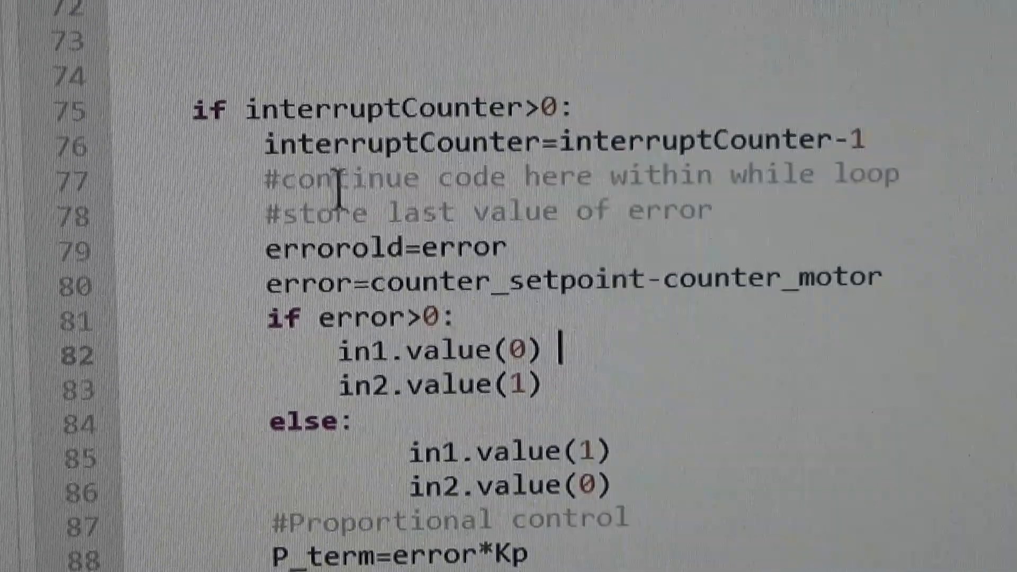
Step: Scroll down to the main loop with the PD error calculation, PWM duty output and 1 ms timer setup
scroll("down", 3)
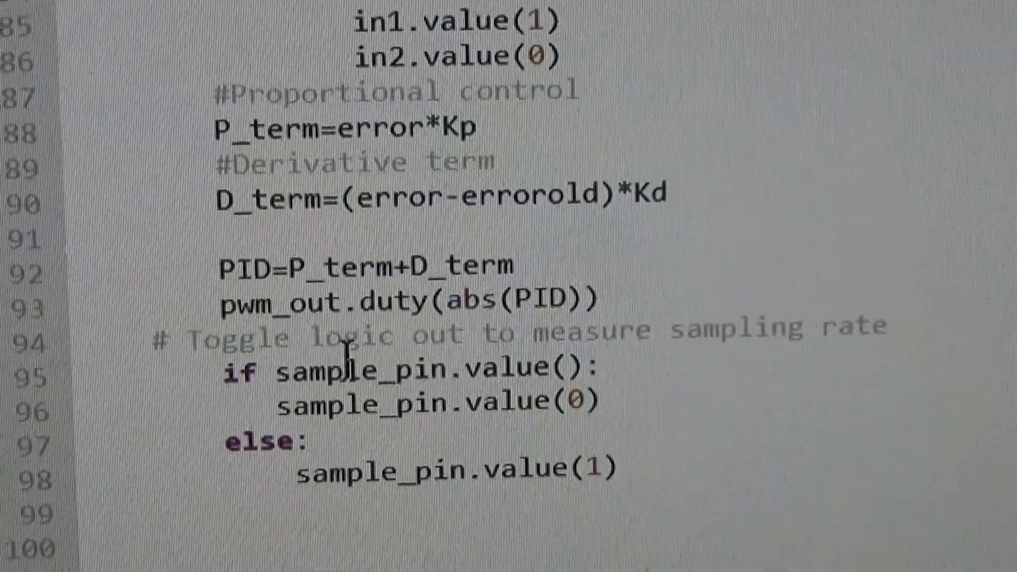
scroll("down", 3)
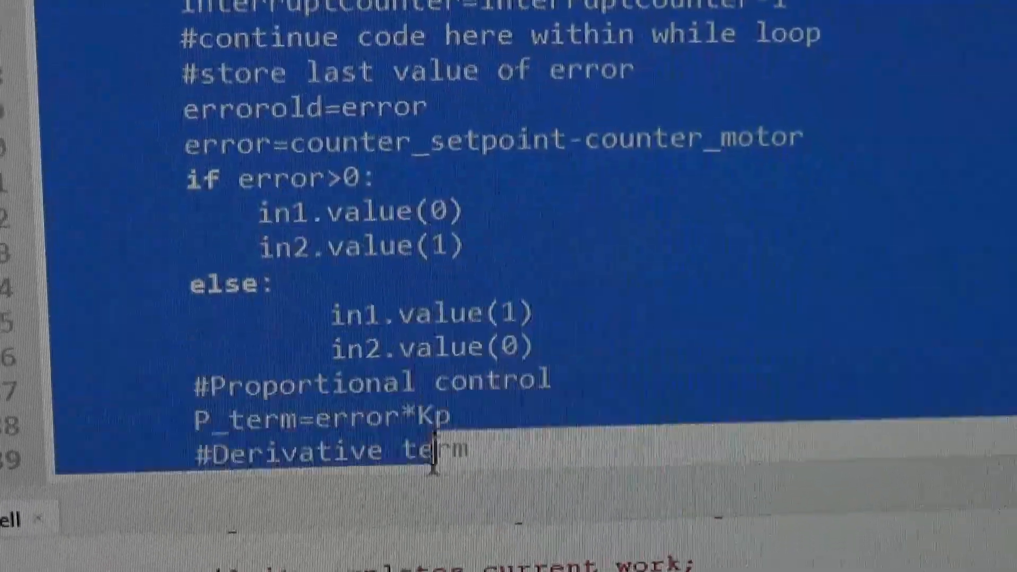
scroll("down", 3)
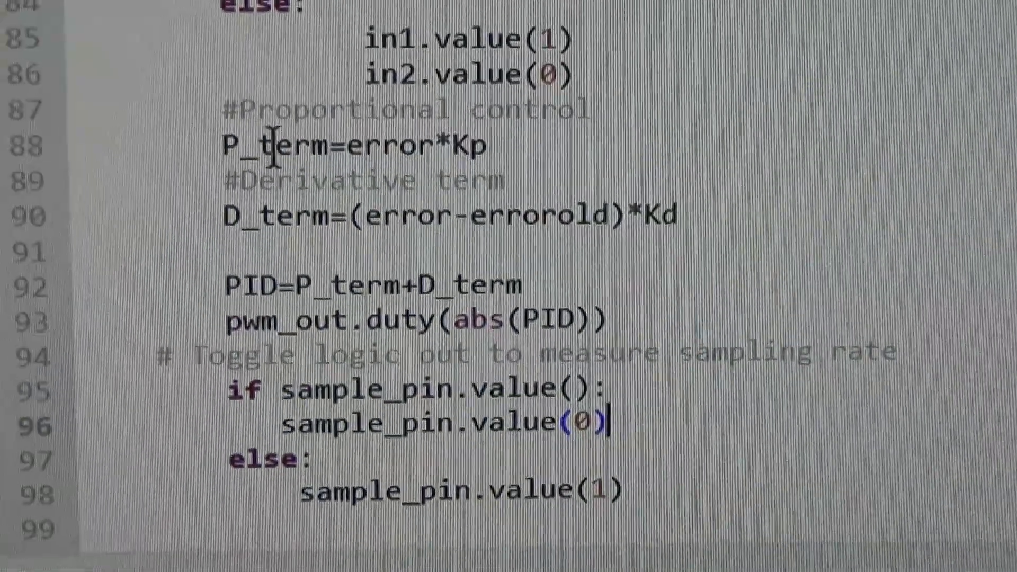
scroll("down", 3)
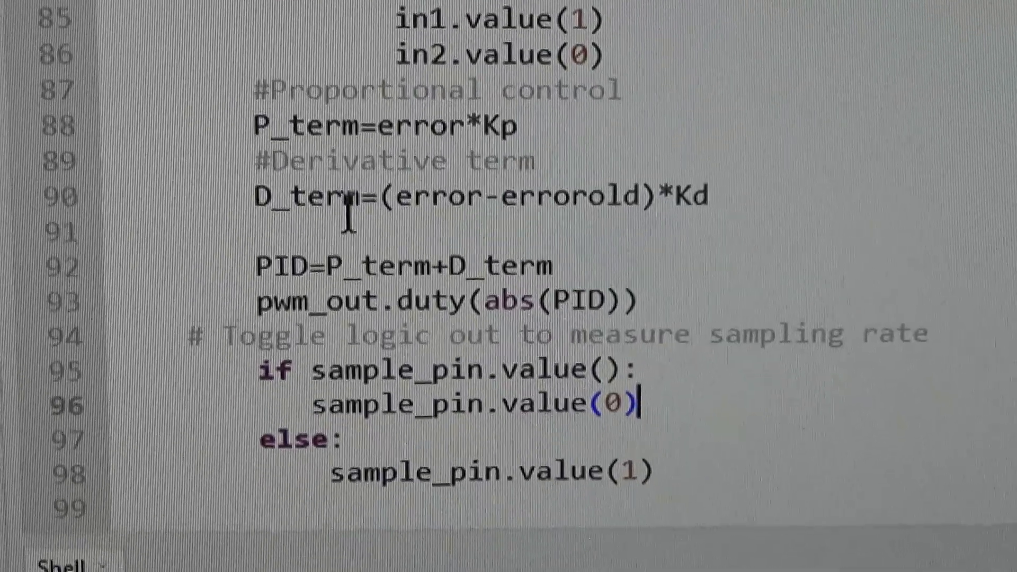
scroll("down", 3)
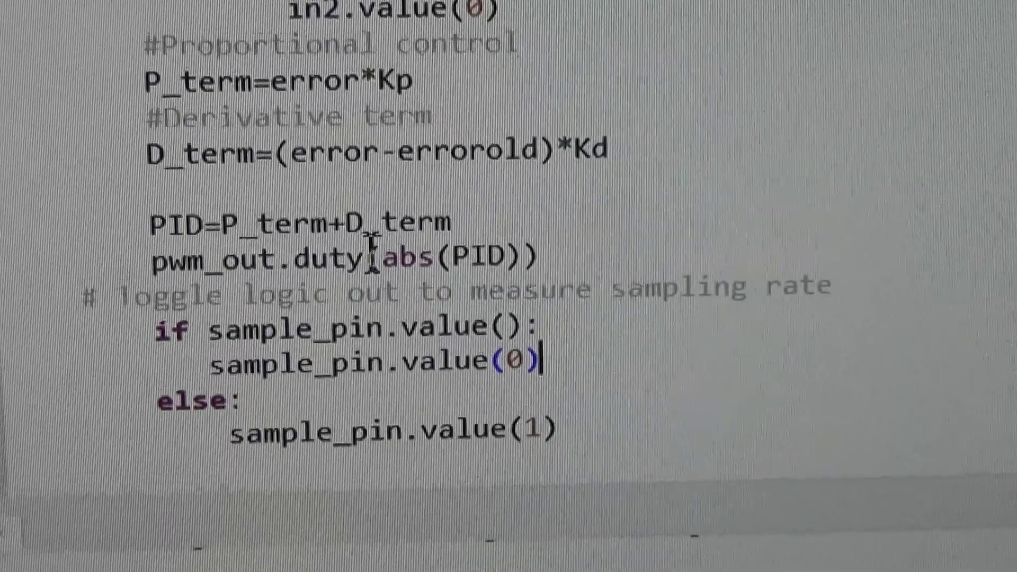
scroll("down", 3)
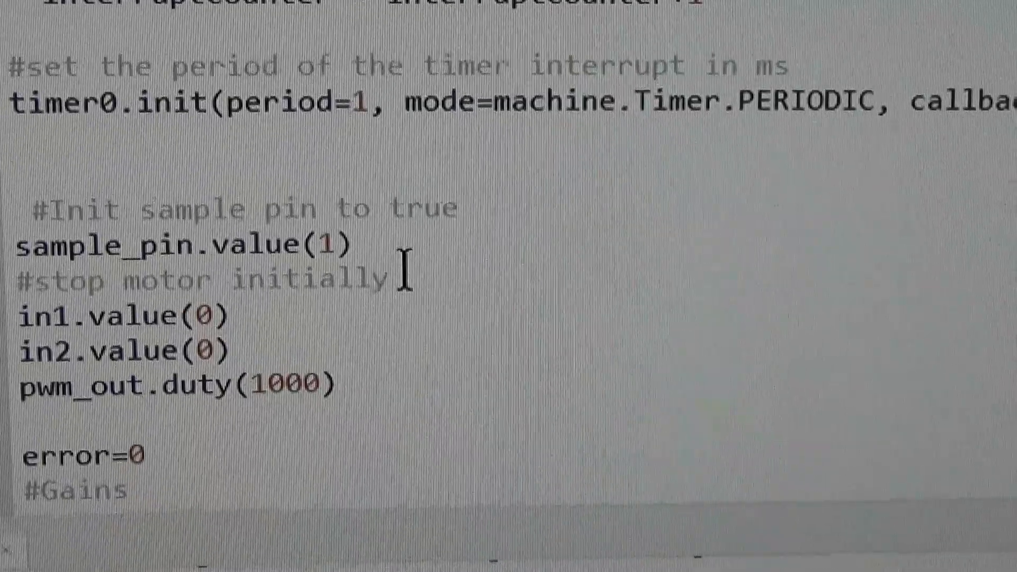
scroll("down", 3)
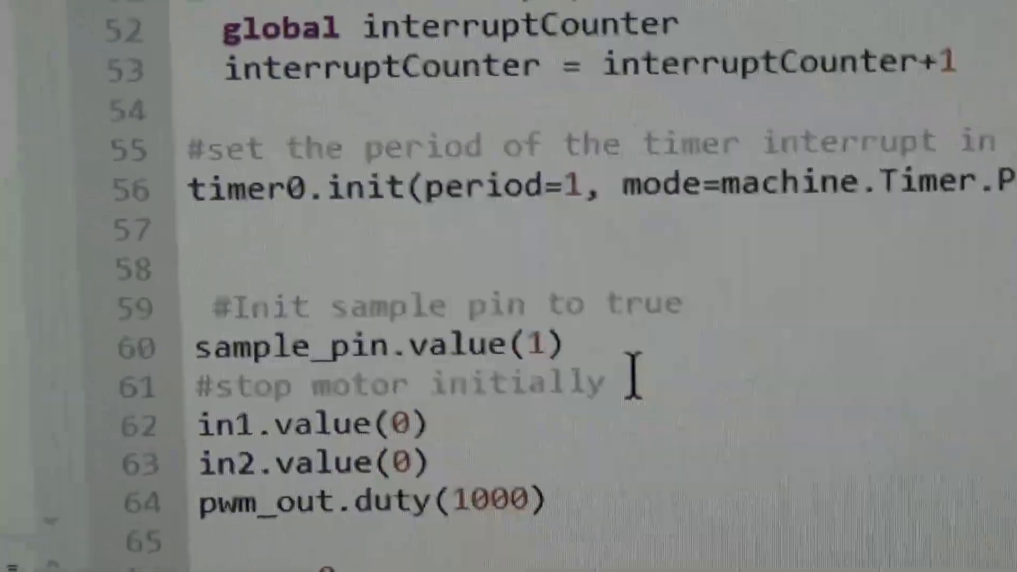
scroll("down", 3)
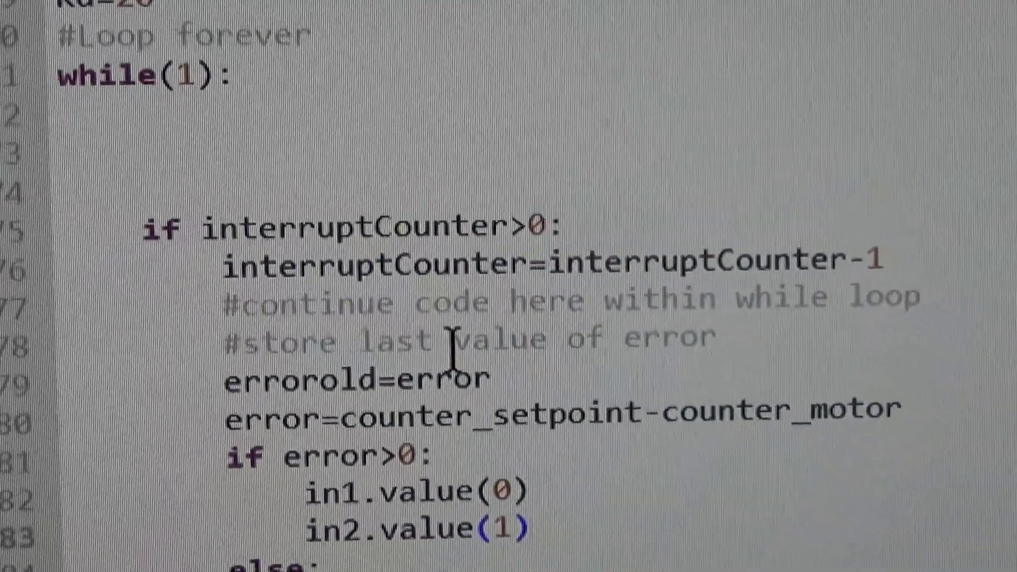
scroll("down", 3)
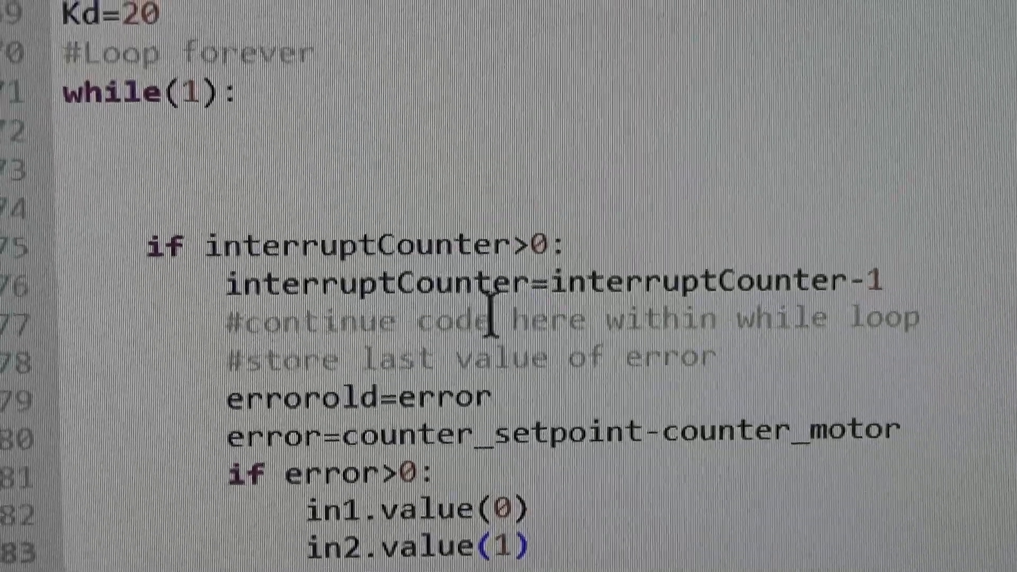
scroll("down", 3)
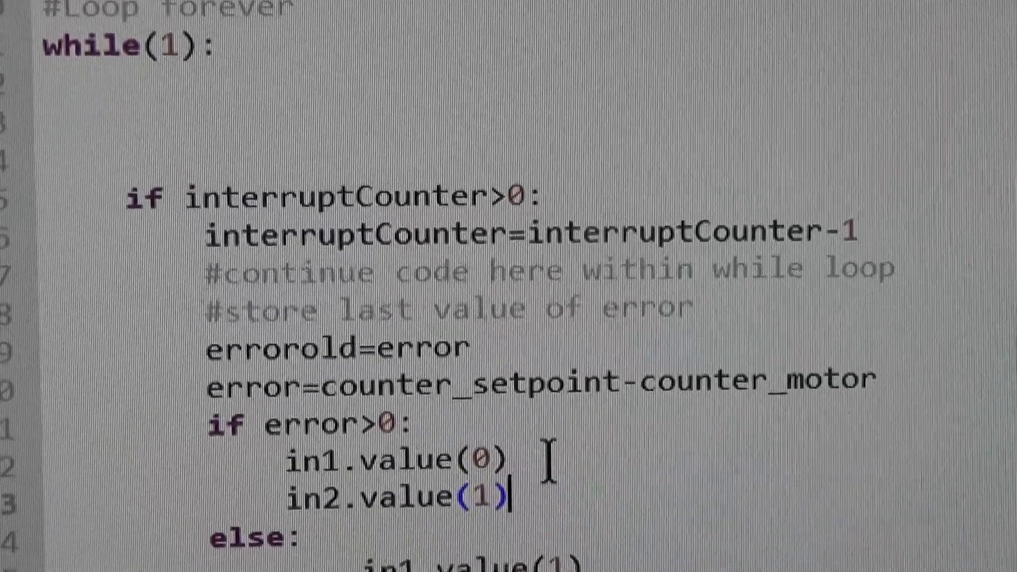
scroll("down", 3)
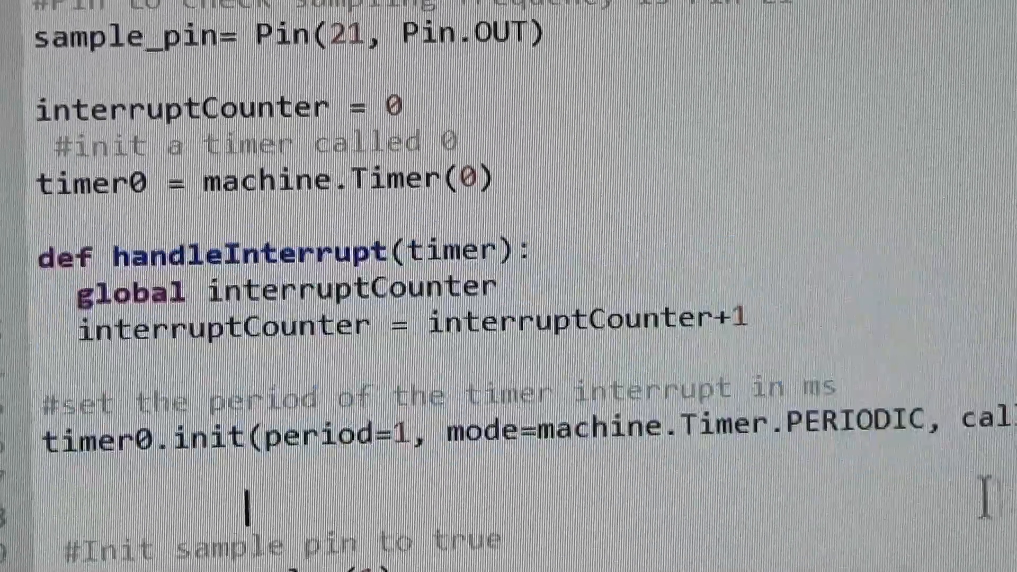
Step: Highlight the timer0.init period line and review the loop code before running benchmark.py
double_click(92, 433)
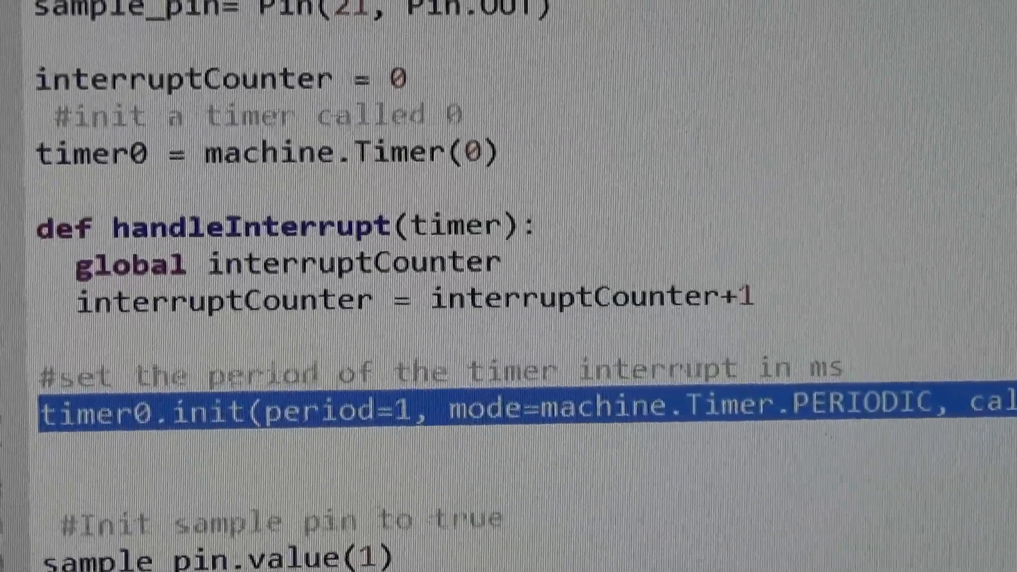
scroll("down", 3)
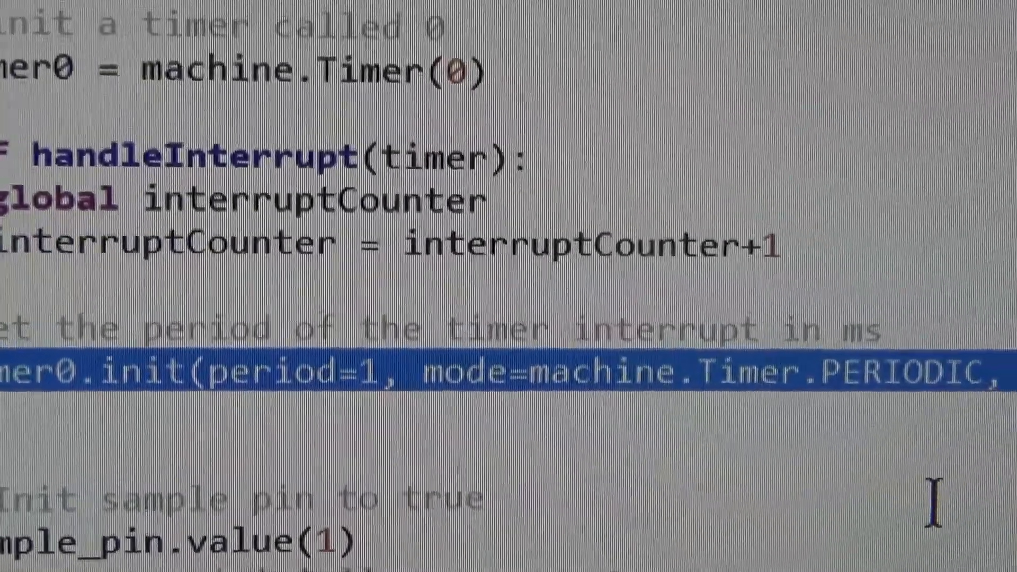
scroll("down", 3)
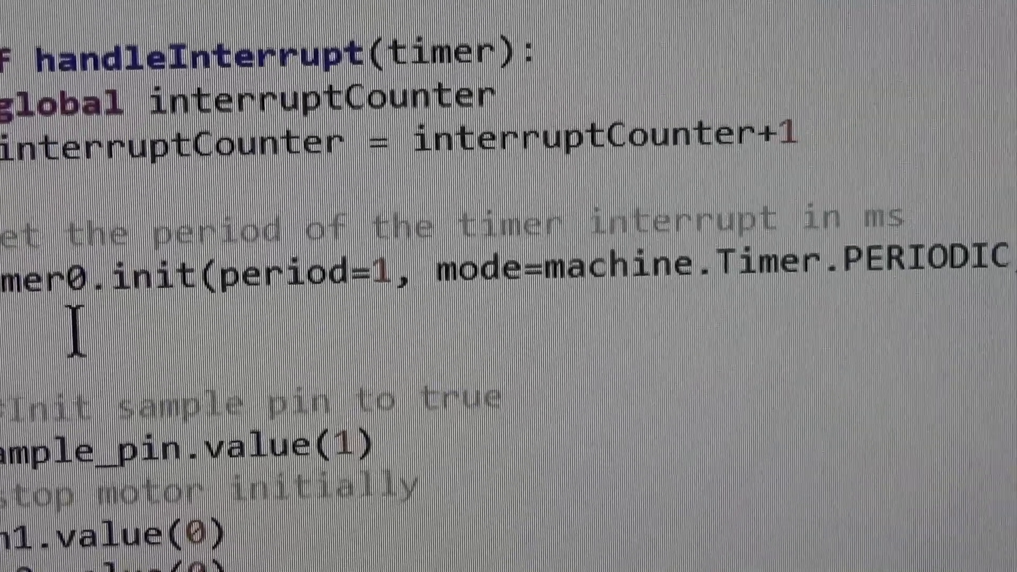
scroll("down", 3)
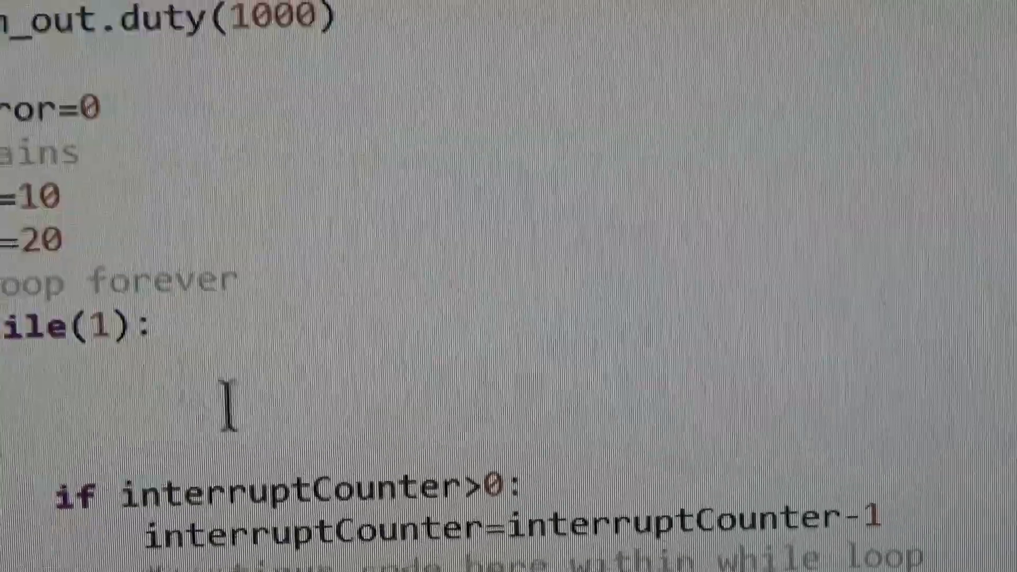
scroll("down", 3)
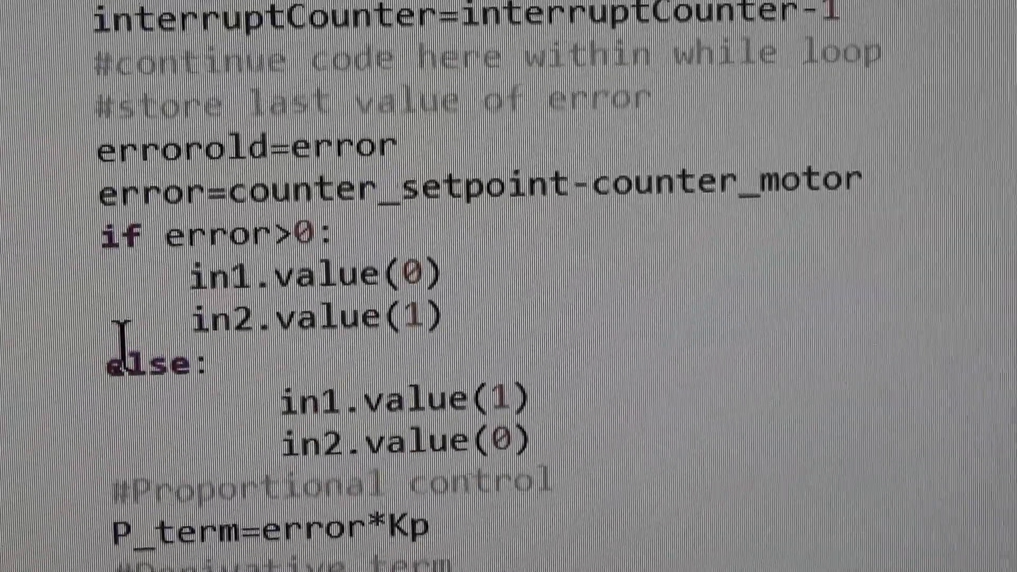
scroll("down", 3)
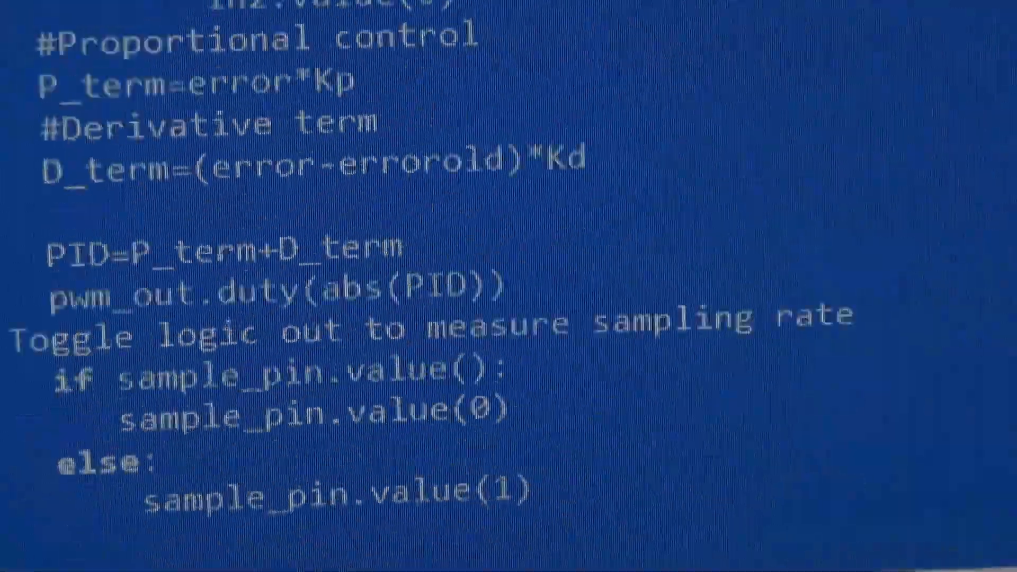
scroll("up", 3)
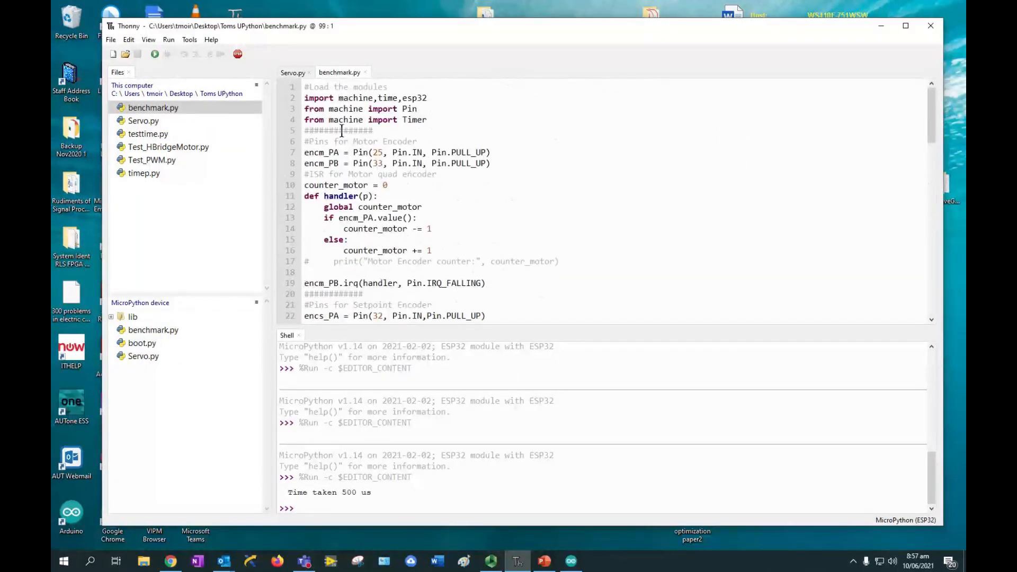
left_click(153, 107)
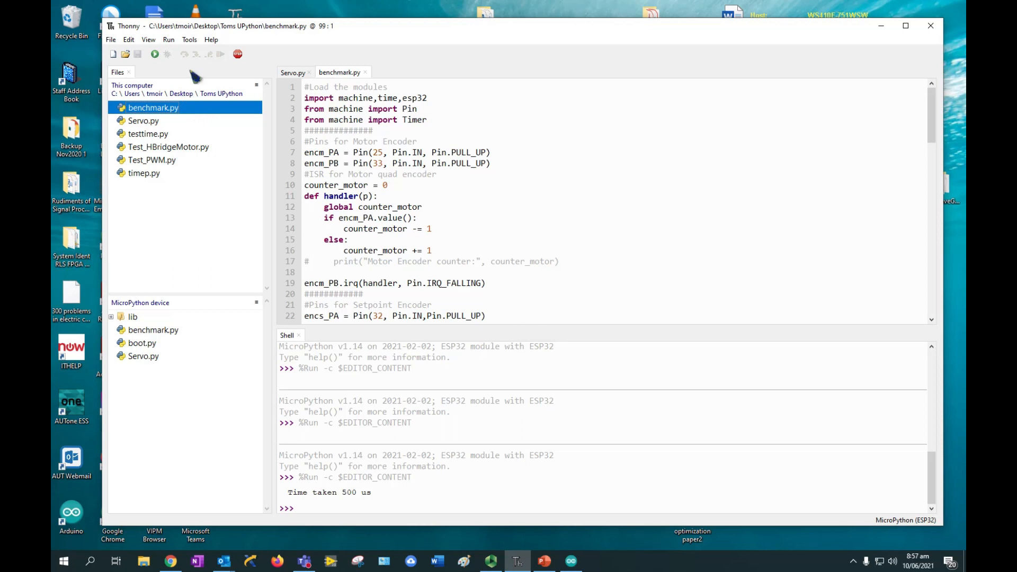
mouse_move(161, 123)
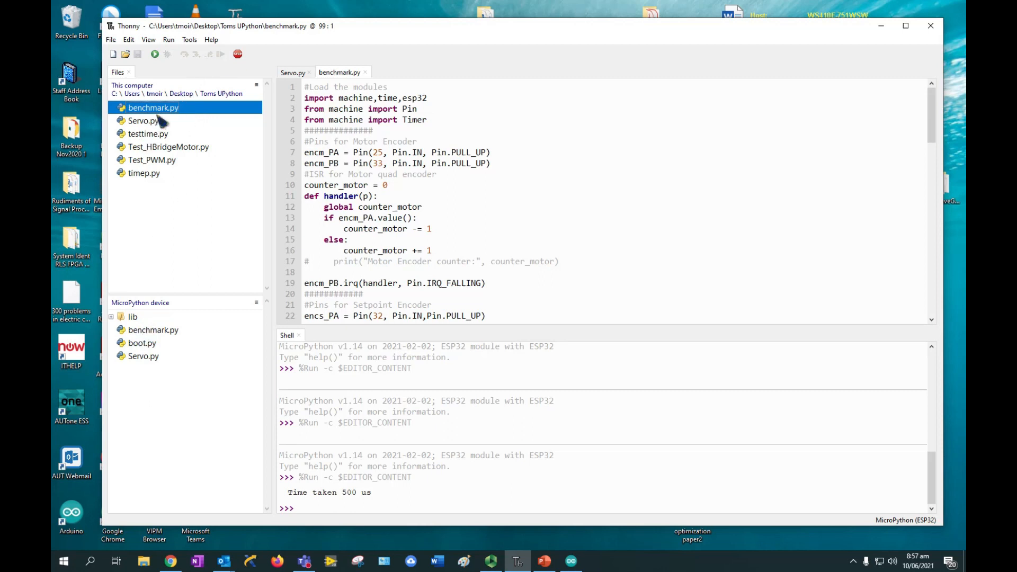
mouse_move(146, 334)
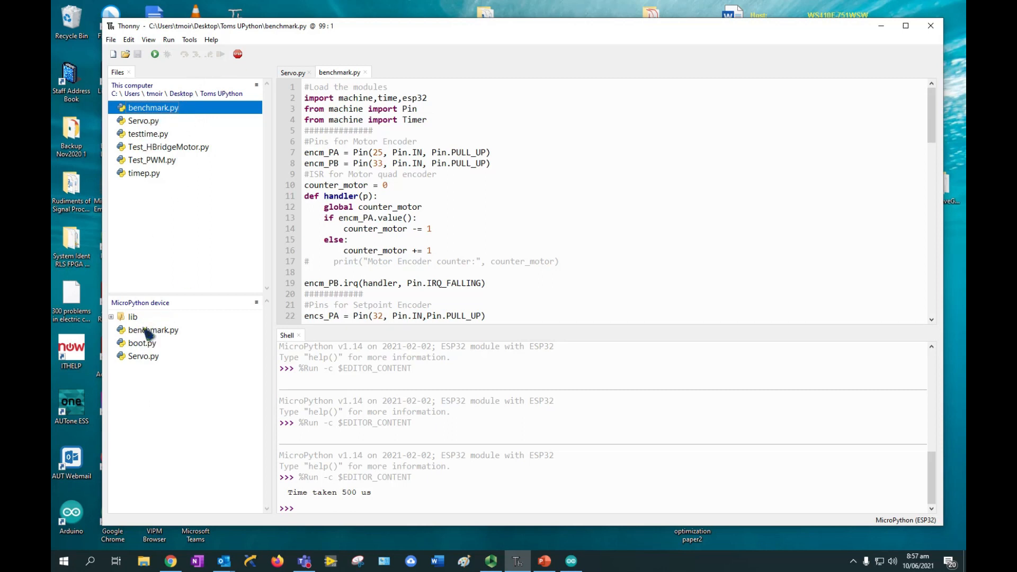
right_click(154, 107)
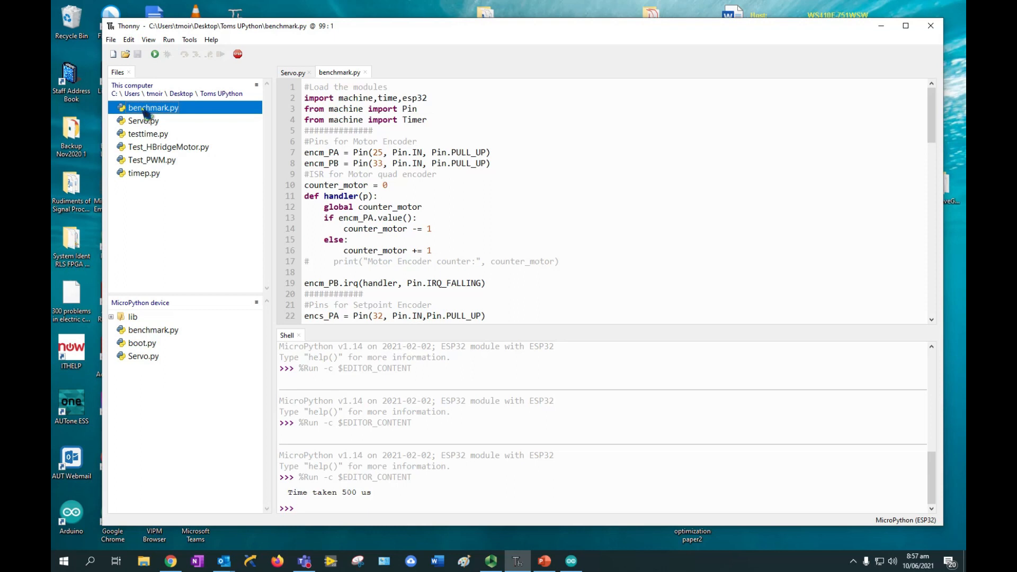
mouse_move(162, 343)
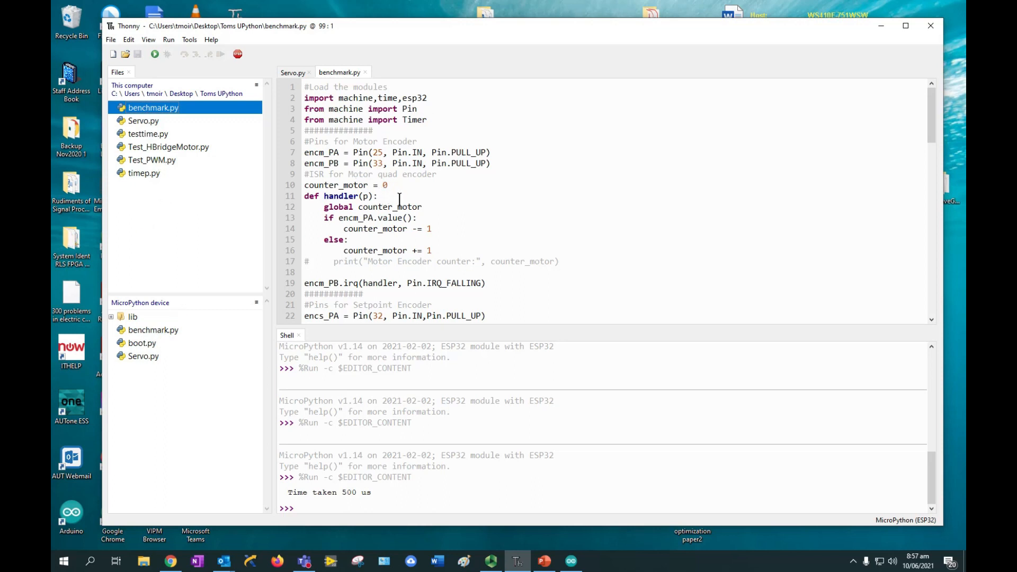
scroll("down", 3)
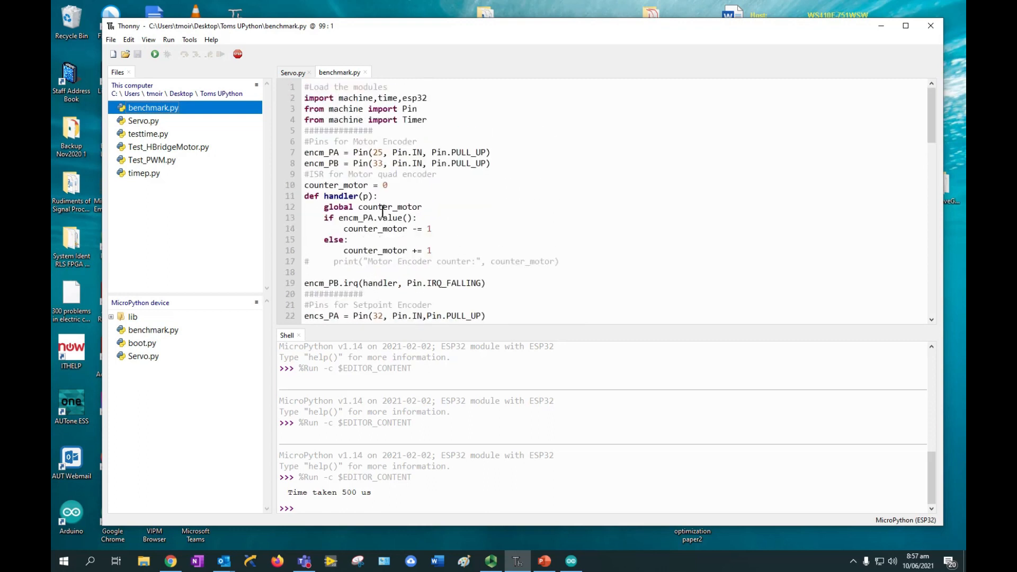
mouse_move(407, 90)
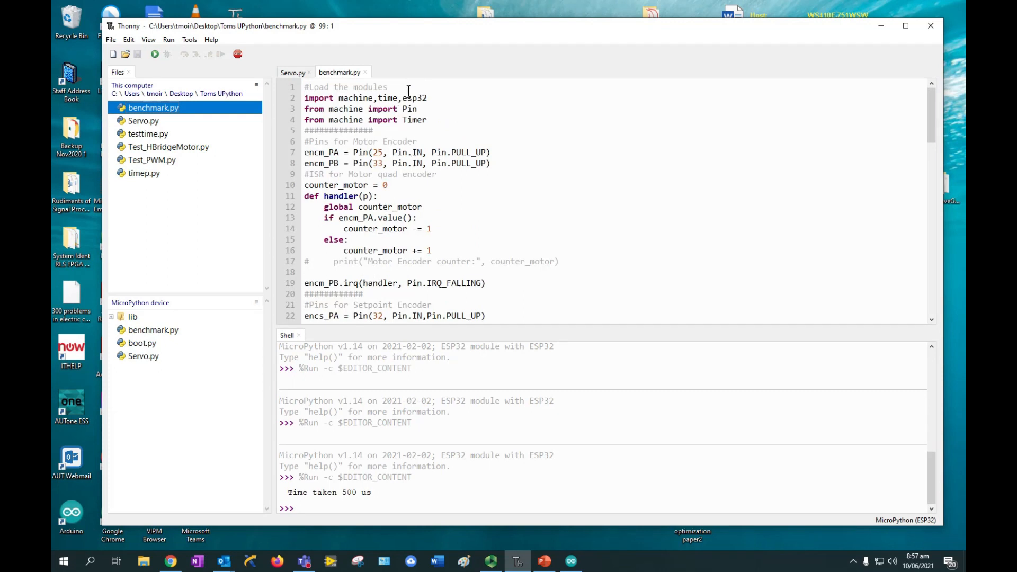
double_click(413, 97)
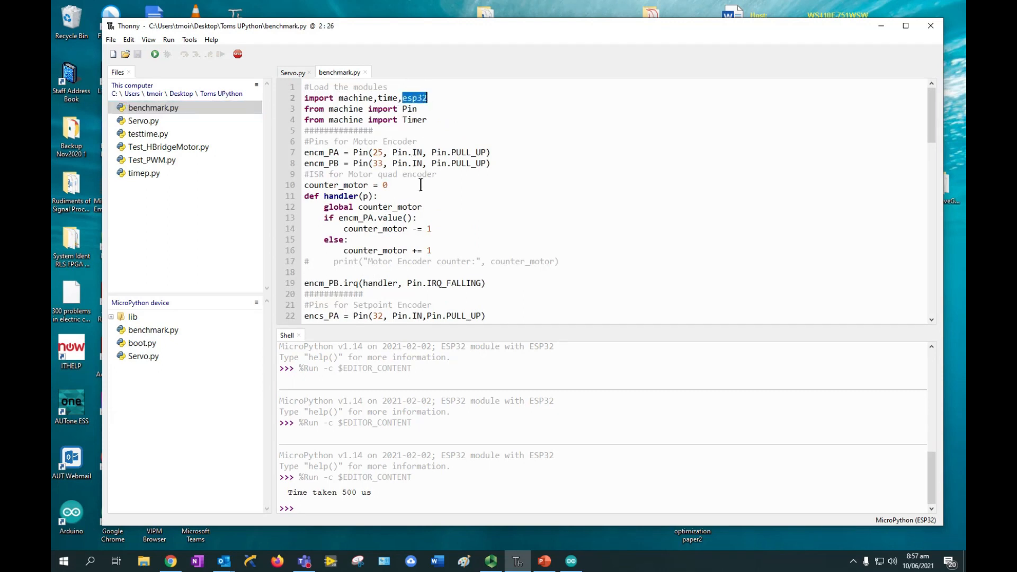
left_click(348, 153)
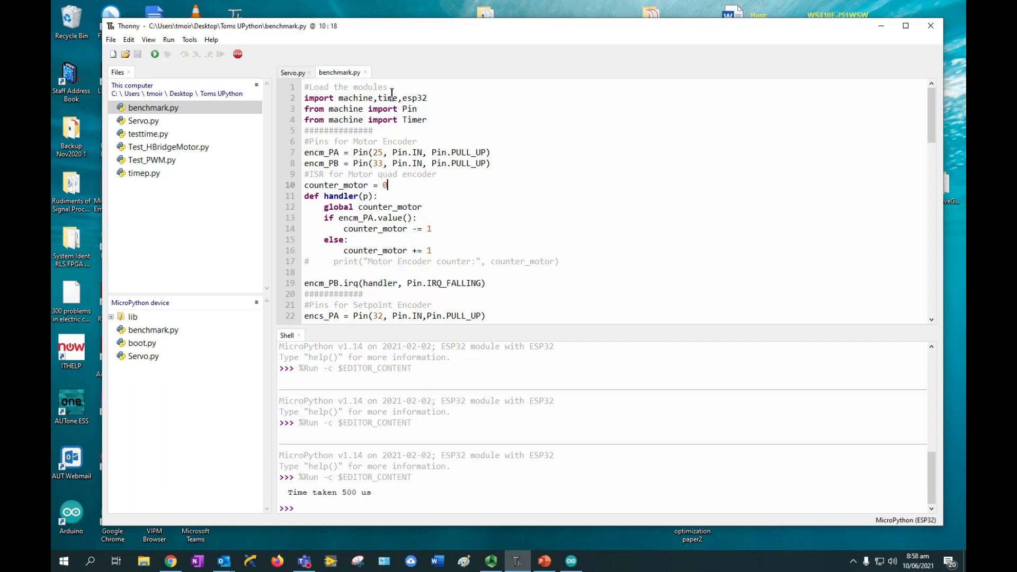
scroll("down", 3)
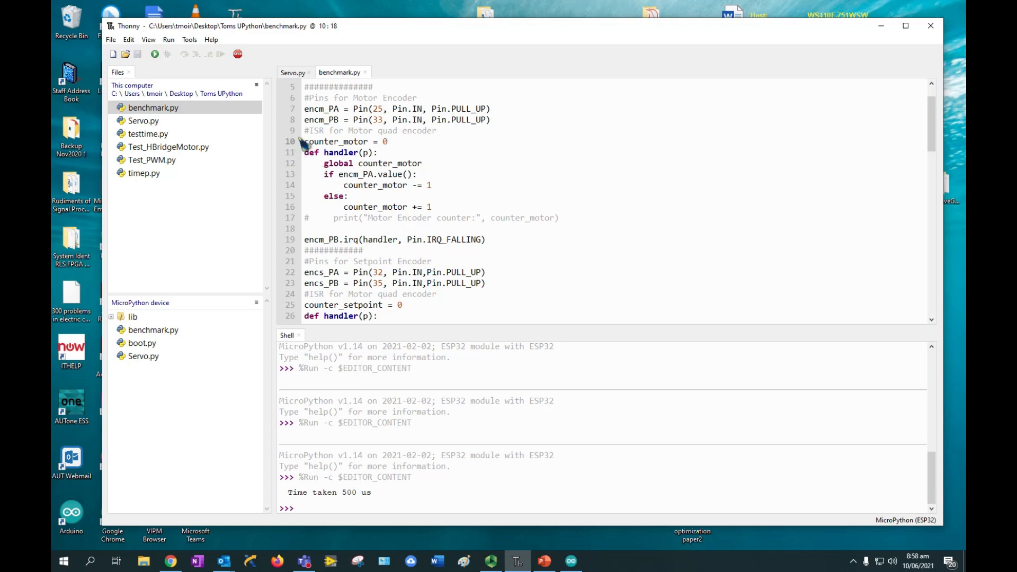
left_click_drag(304, 130, 397, 173)
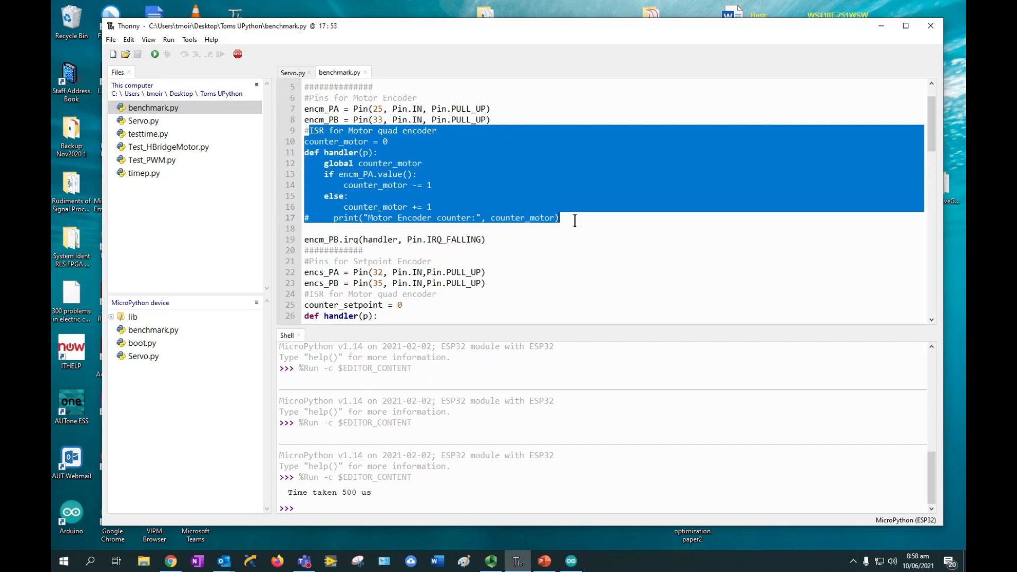
mouse_move(379, 196)
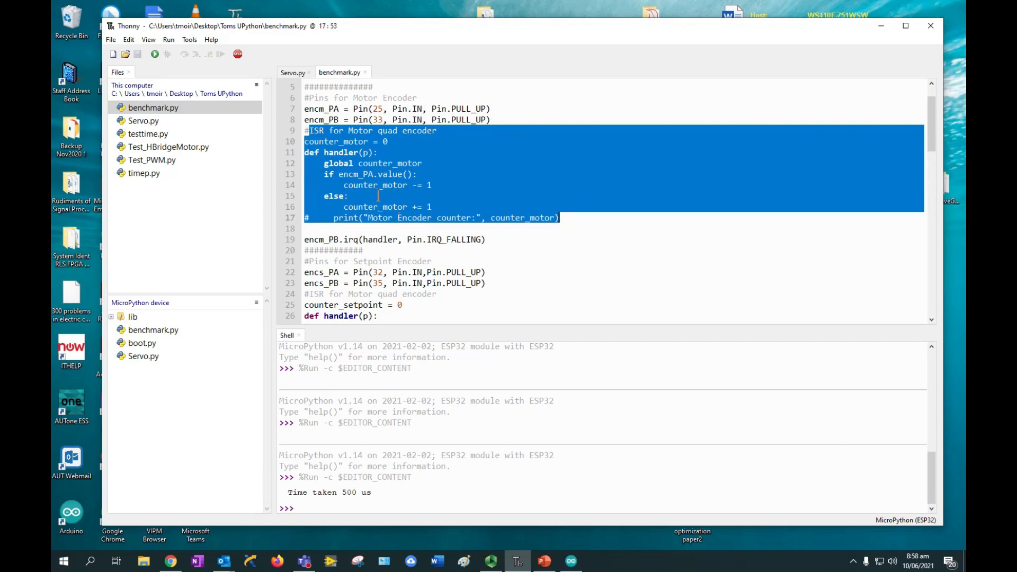
left_click(308, 130)
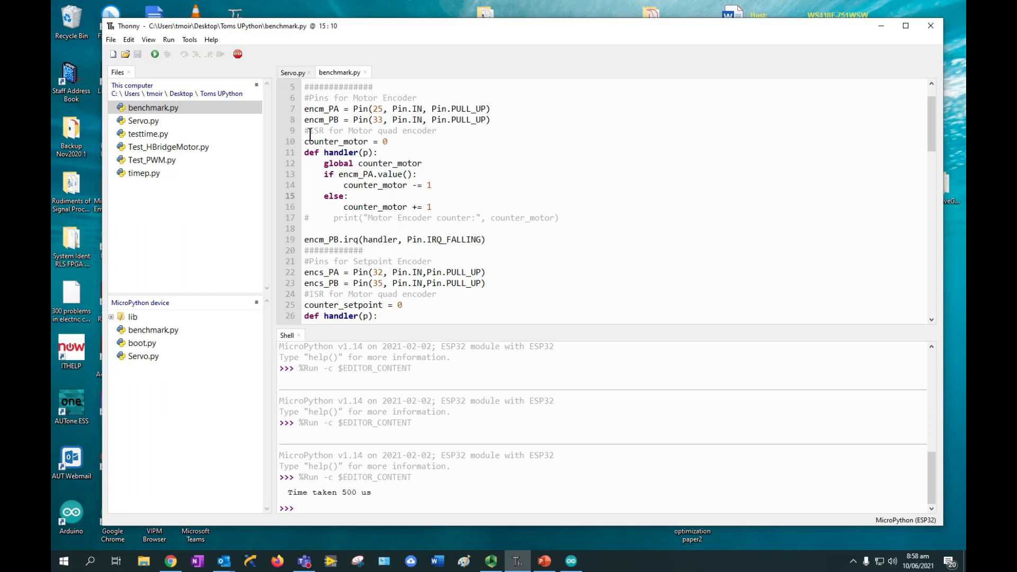
scroll("down", 3)
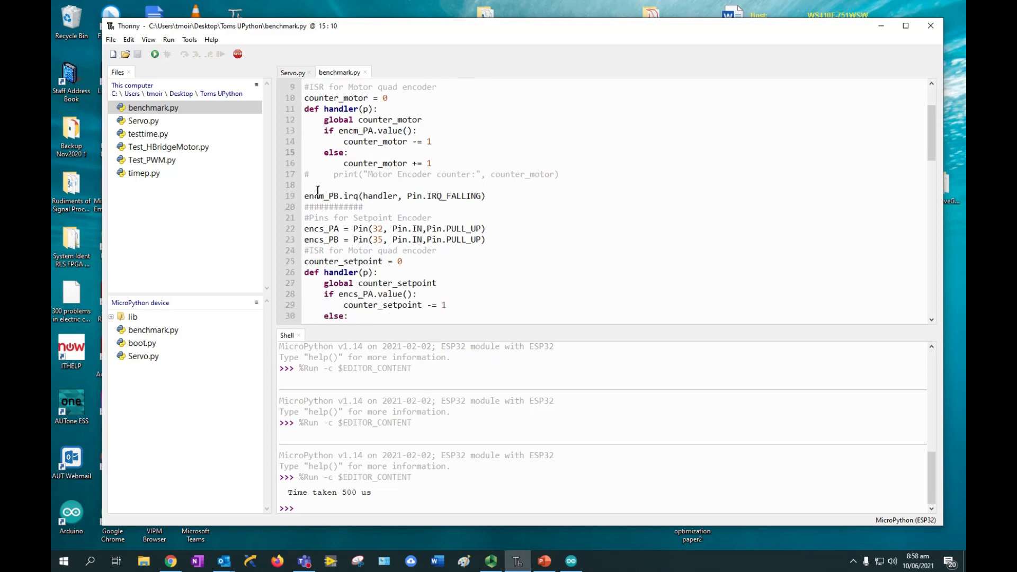
scroll("down", 3)
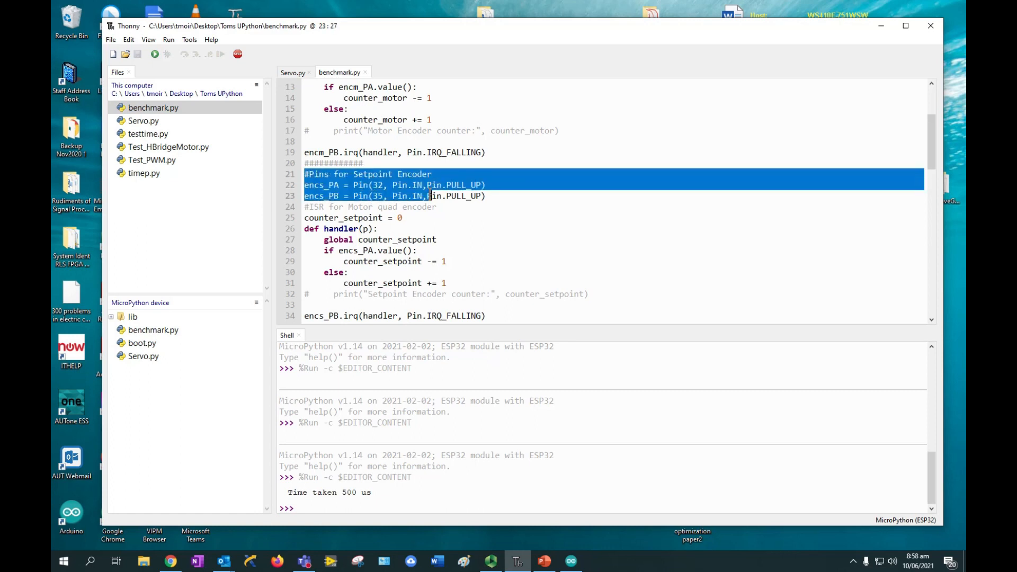
left_click(403, 218)
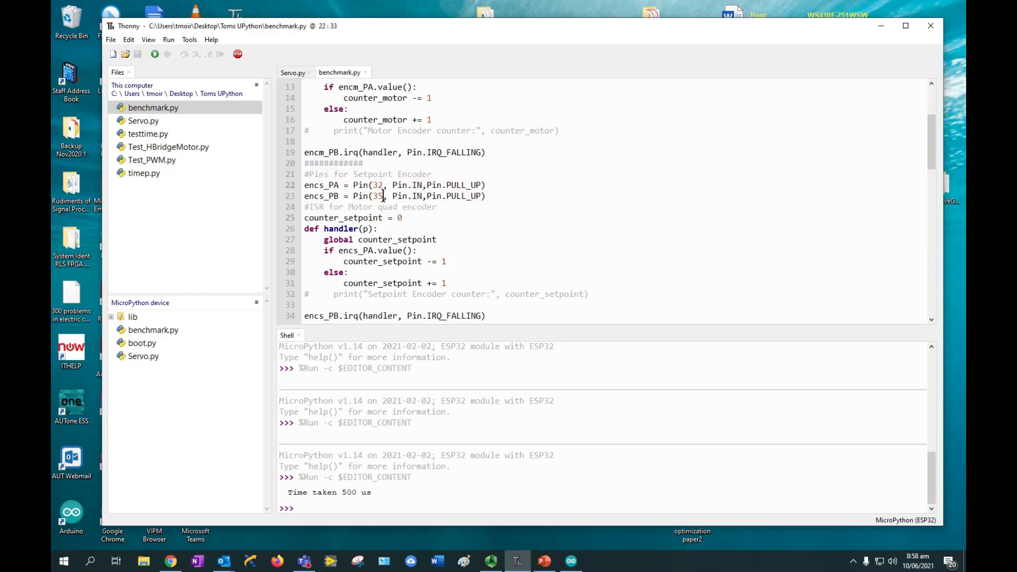
scroll("down", 3)
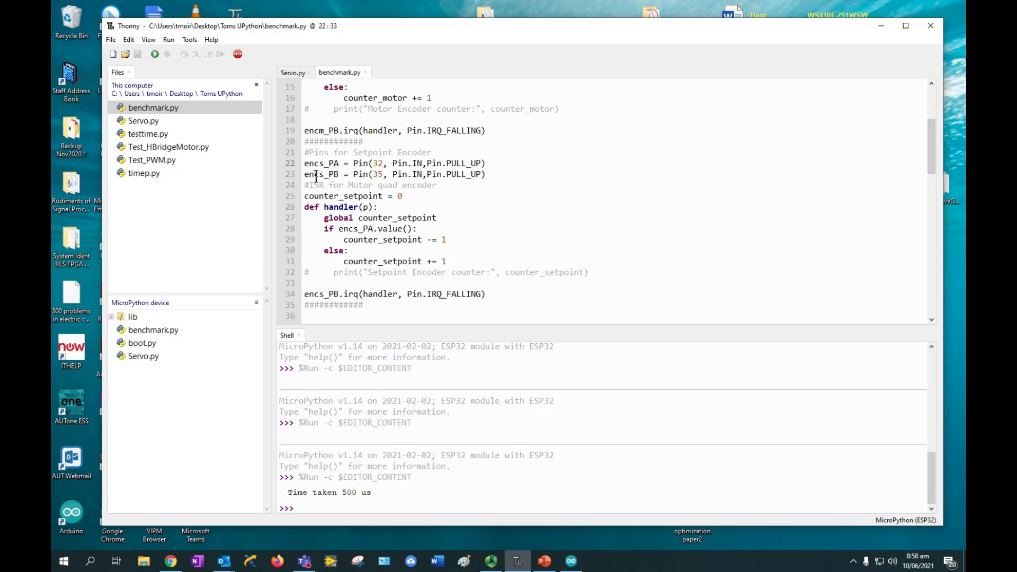
left_click(461, 163)
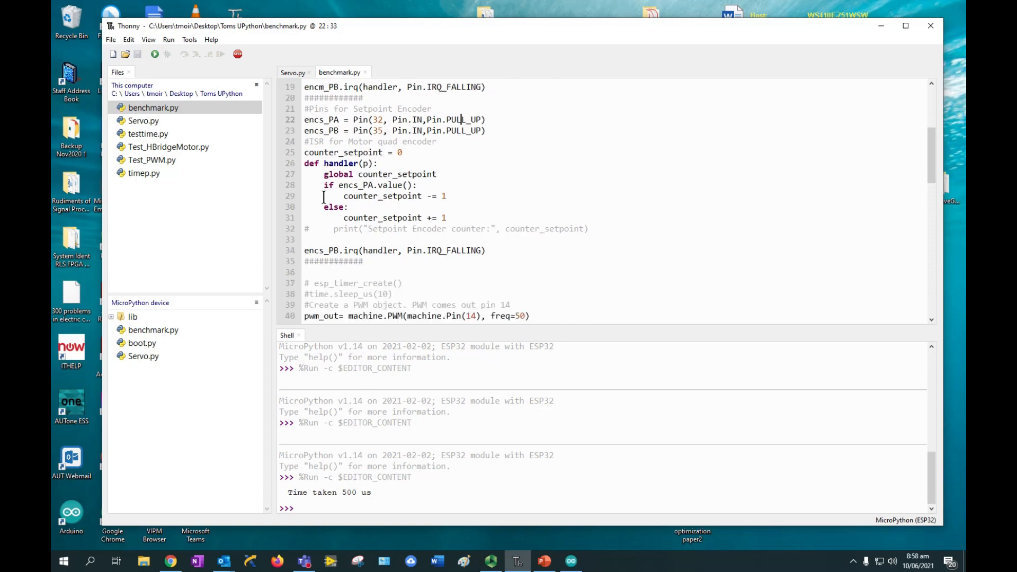
scroll("down", 3)
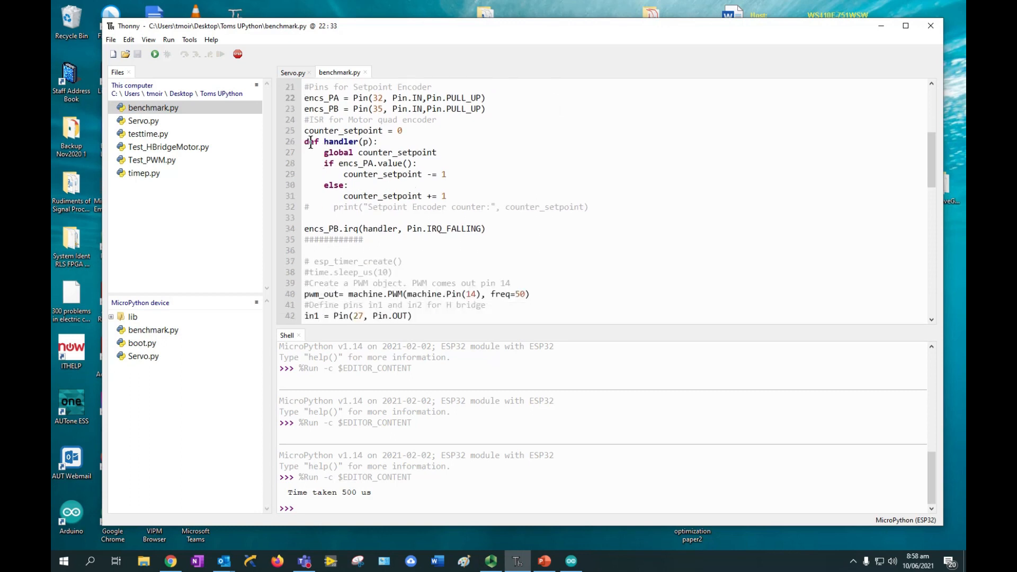
scroll("down", 3)
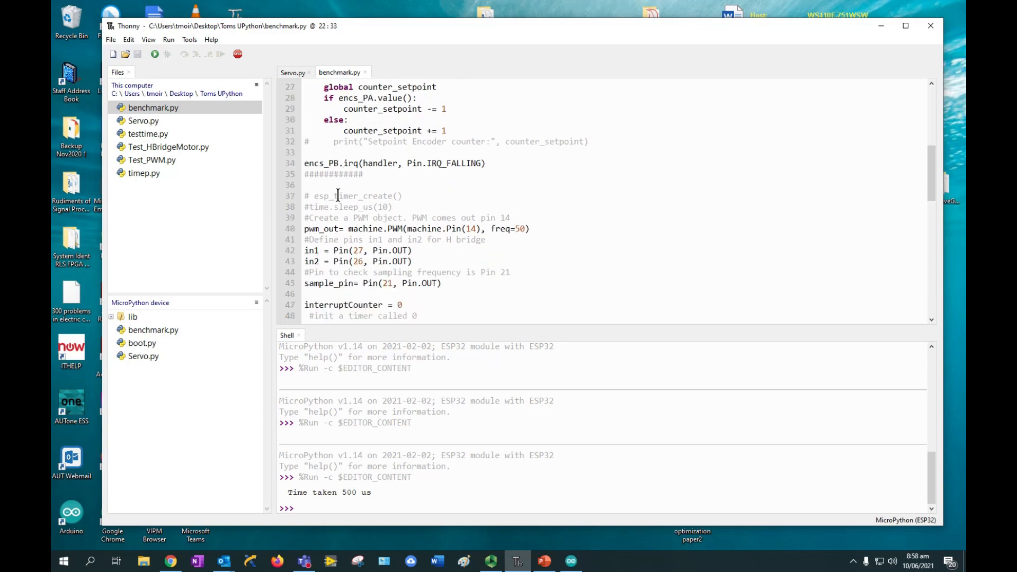
scroll("down", 3)
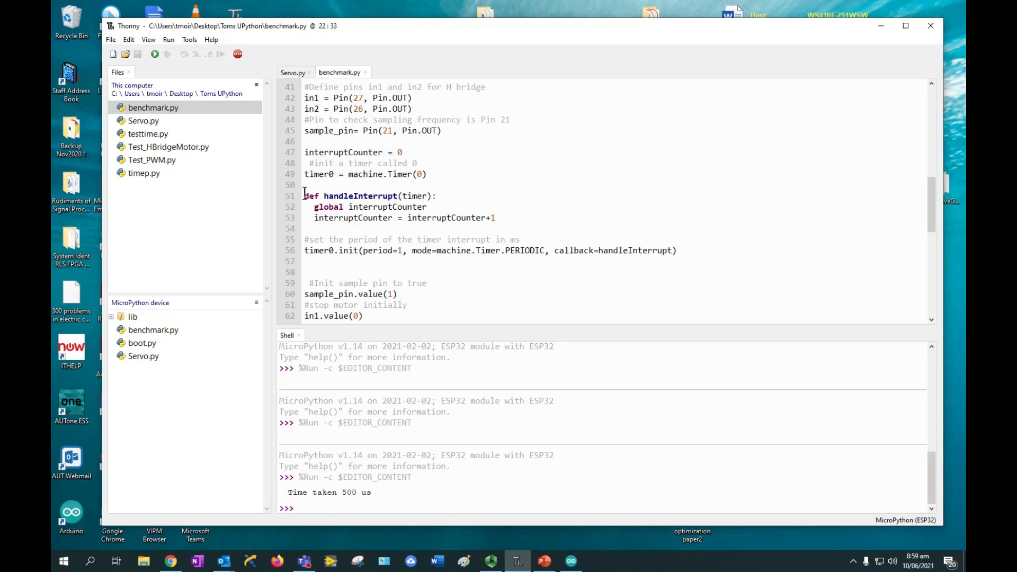
left_click_drag(305, 195, 679, 250)
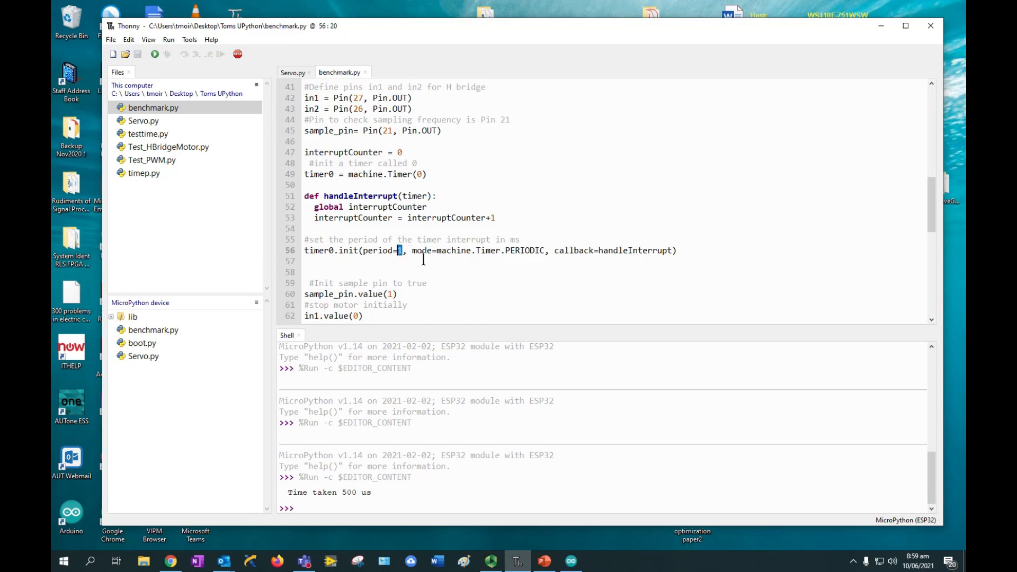
scroll("down", 3)
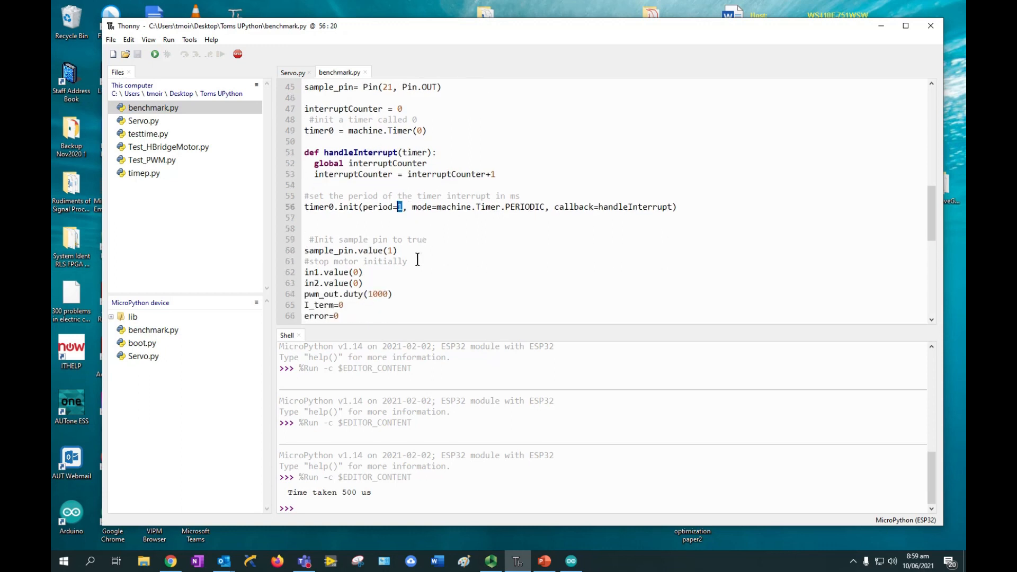
scroll("down", 3)
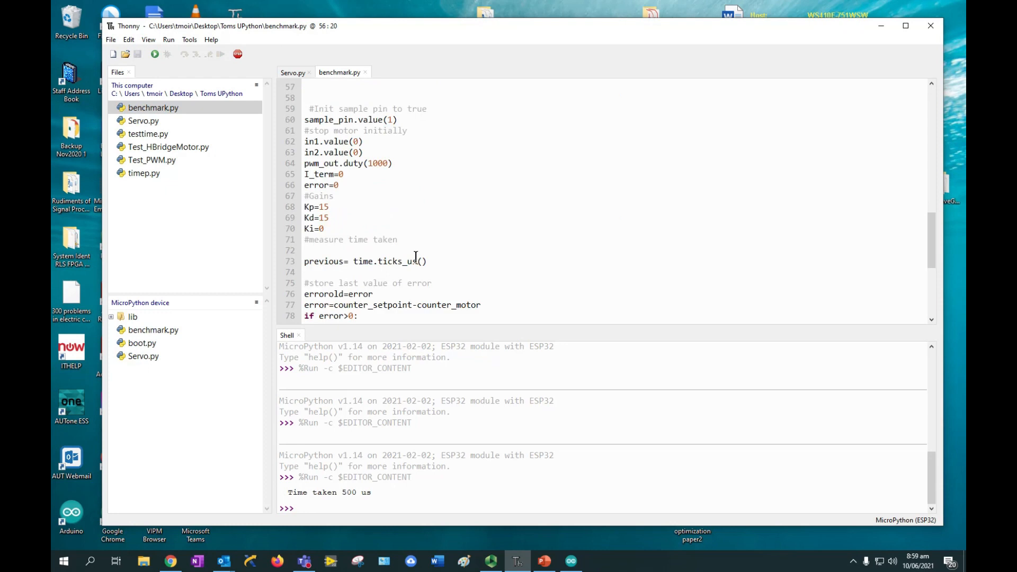
scroll("down", 3)
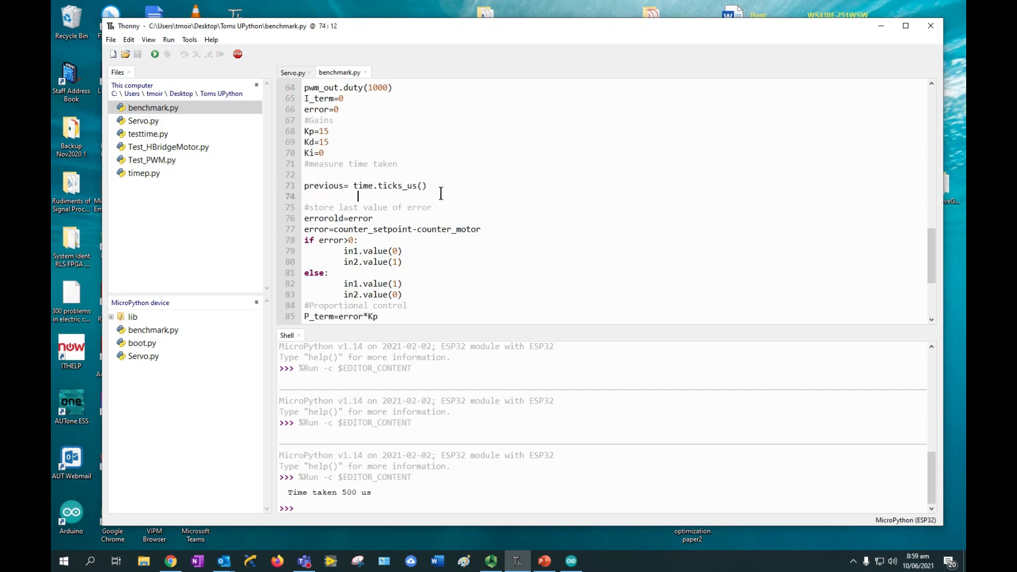
scroll("down", 3)
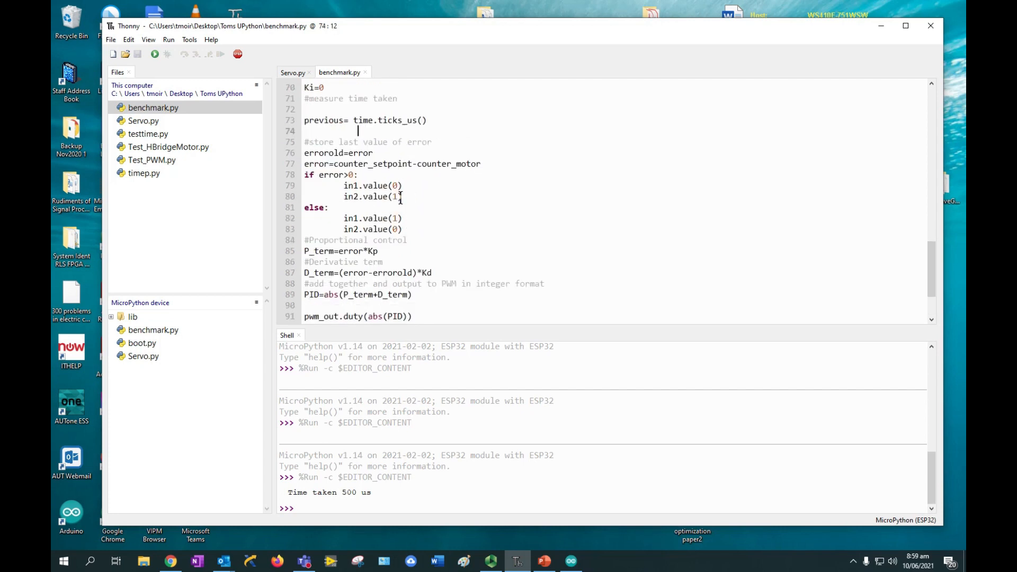
Step: Run benchmark.py on the ESP32 several times, each timing the PD loop at 483–484 us
scroll("down", 3)
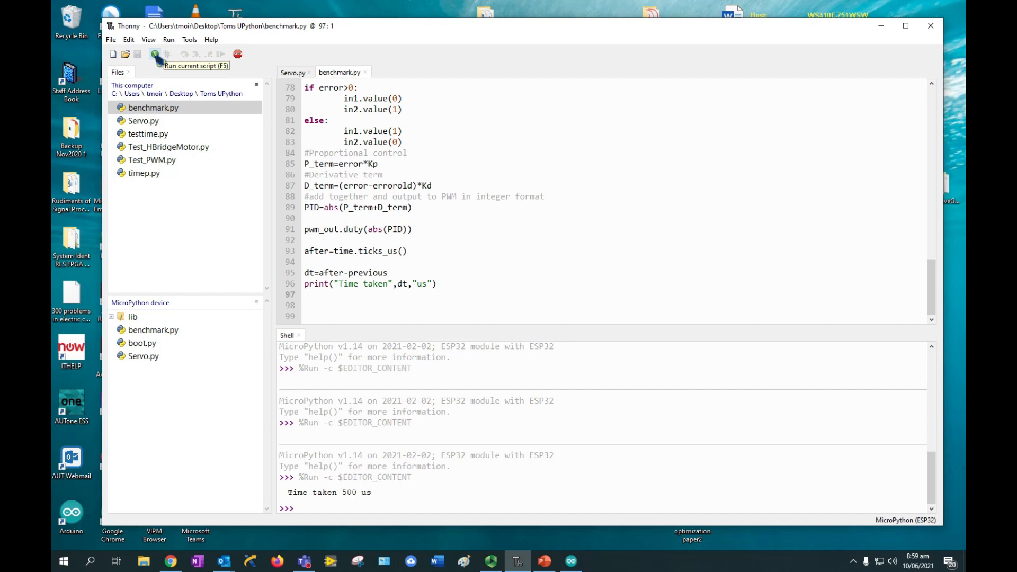
left_click(305, 293)
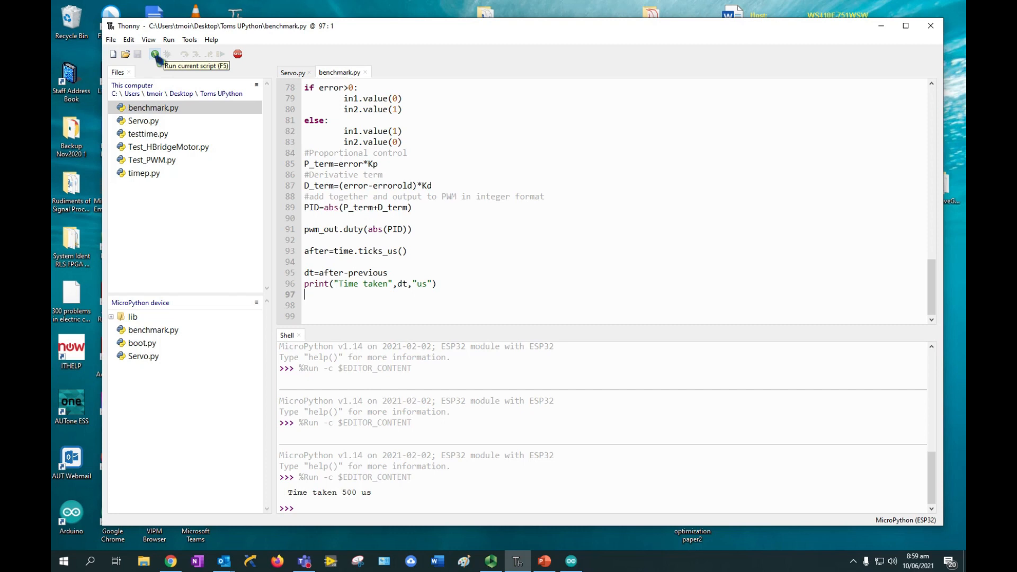
left_click(155, 54)
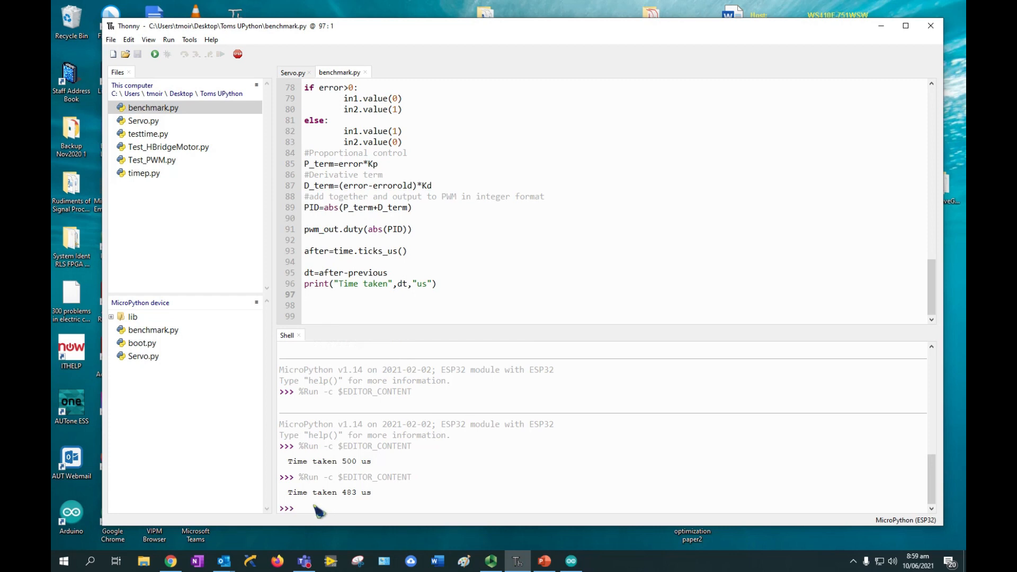
mouse_move(155, 54)
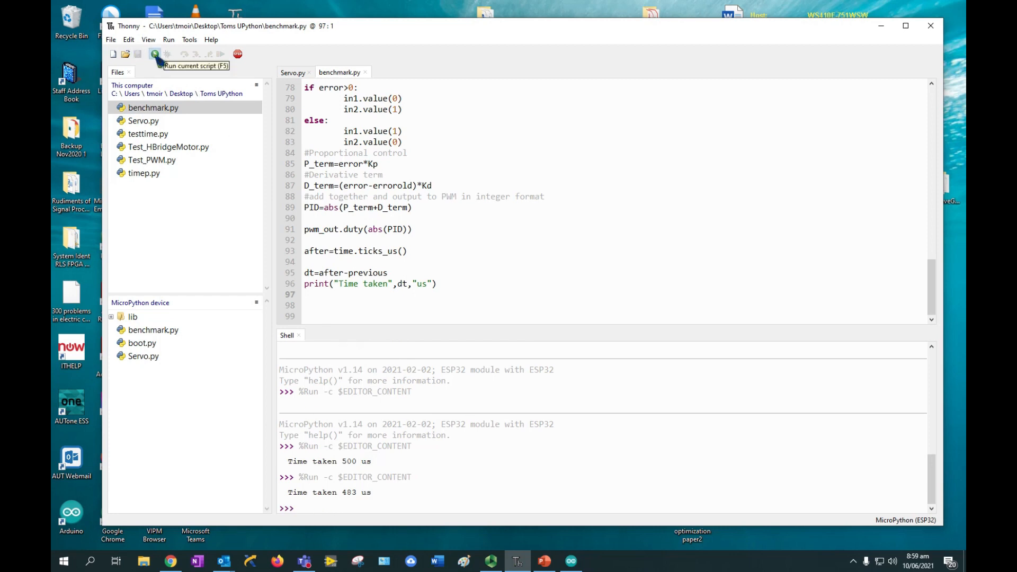
left_click(155, 54)
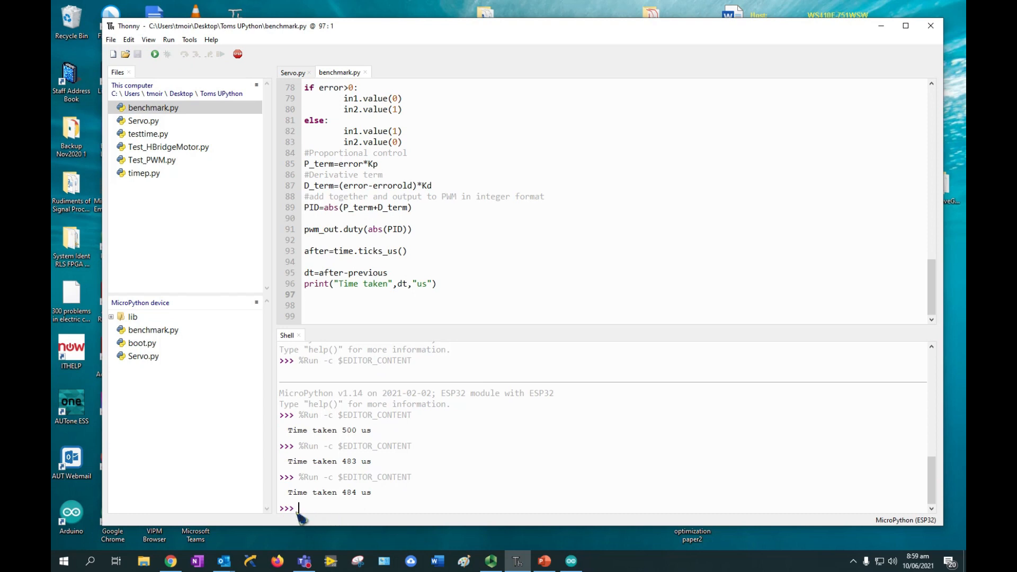
mouse_move(154, 54)
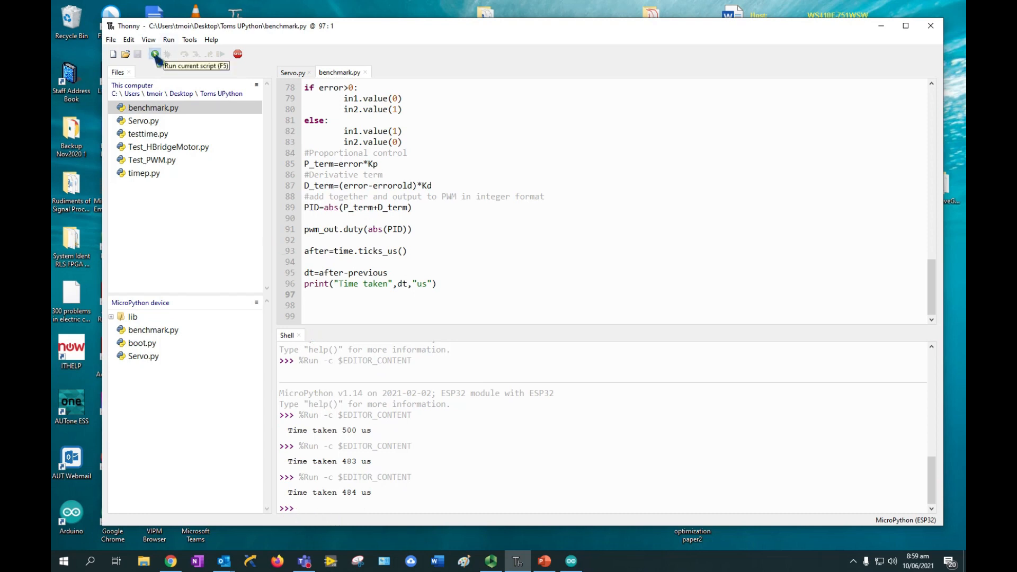
left_click(155, 54)
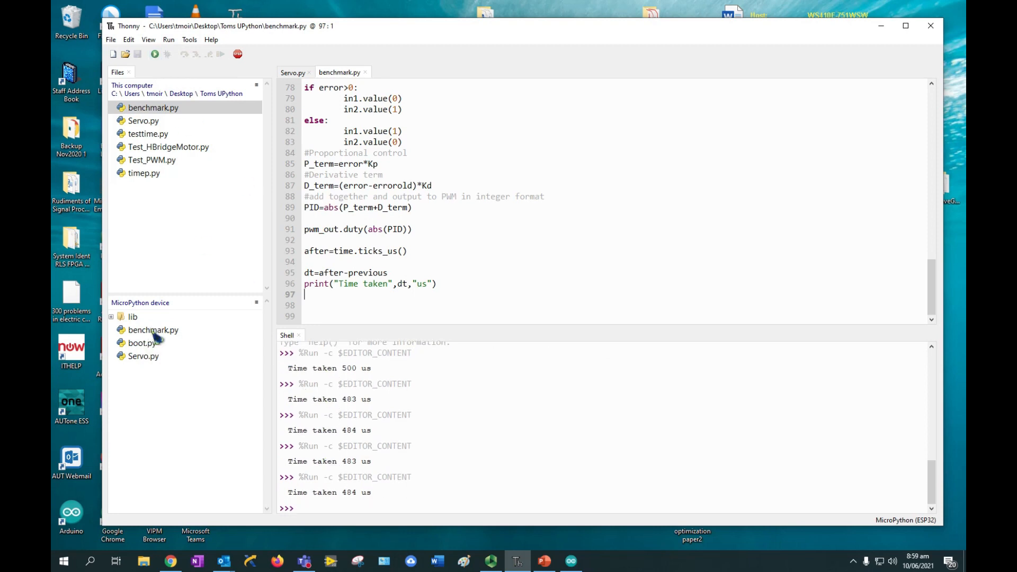
Step: Run the copy of benchmark.py stored on the ESP32 itself
double_click(153, 329)
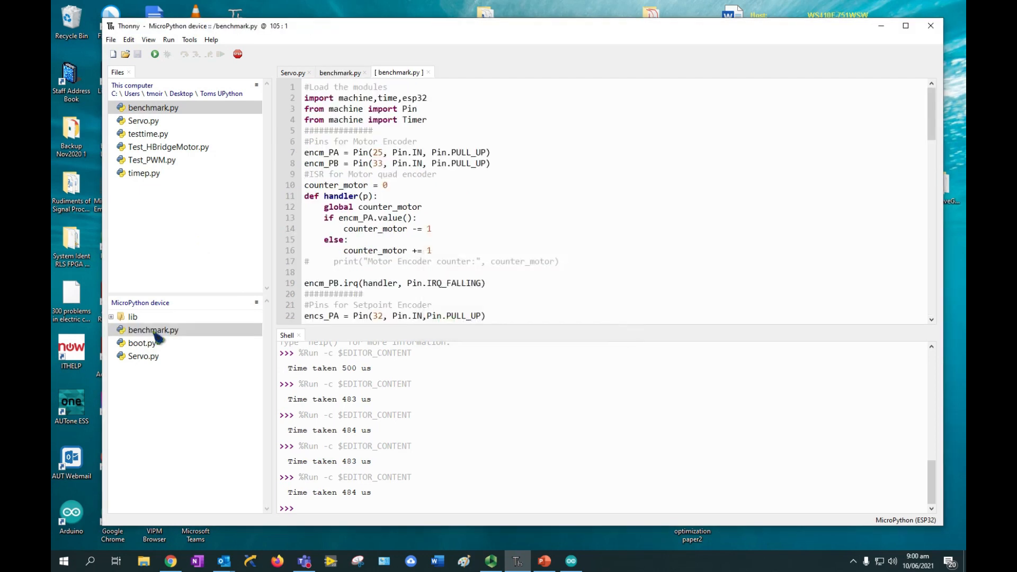
mouse_move(163, 340)
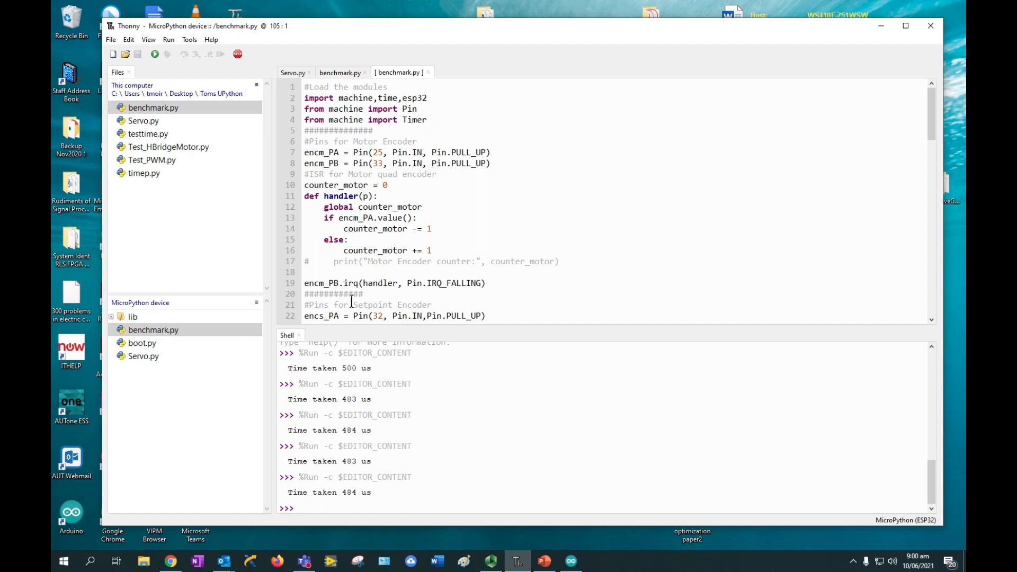
left_click(155, 54)
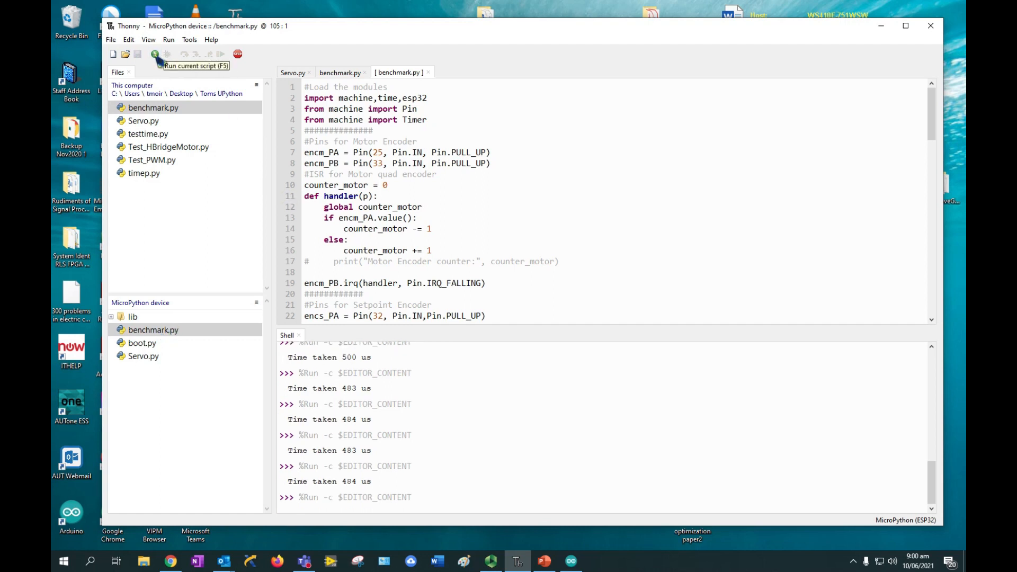
left_click(155, 54)
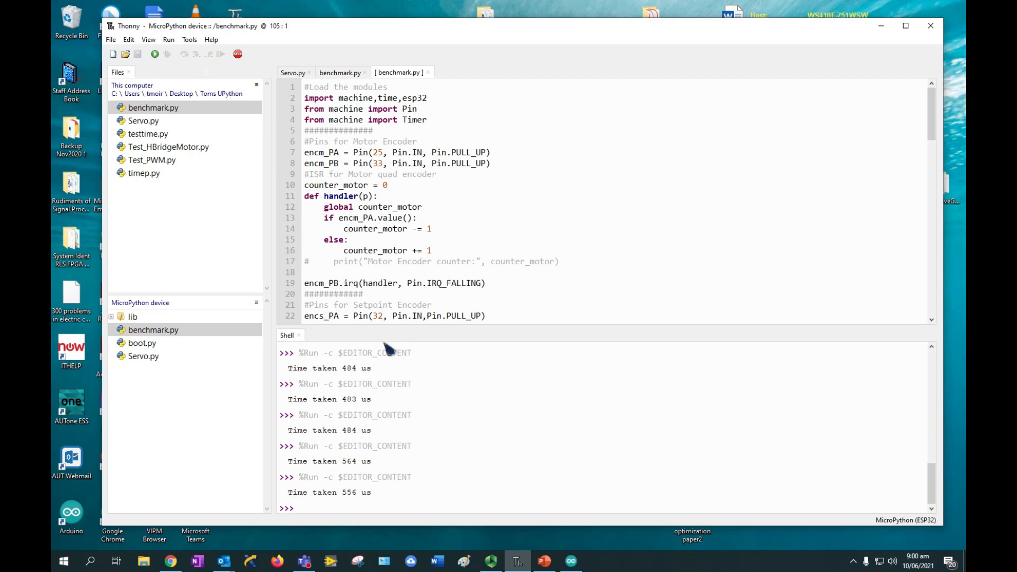
mouse_move(395, 372)
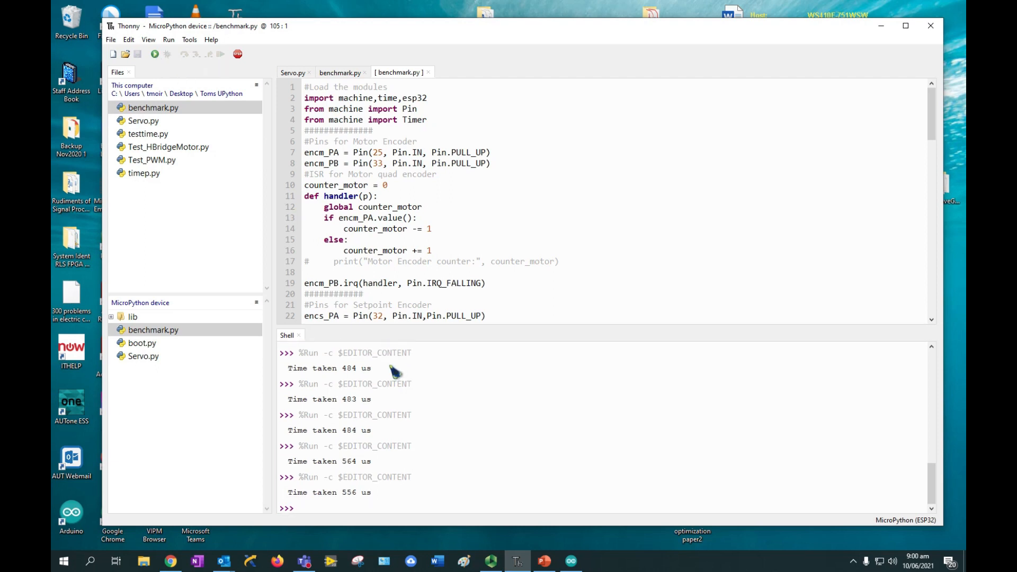
mouse_move(382, 399)
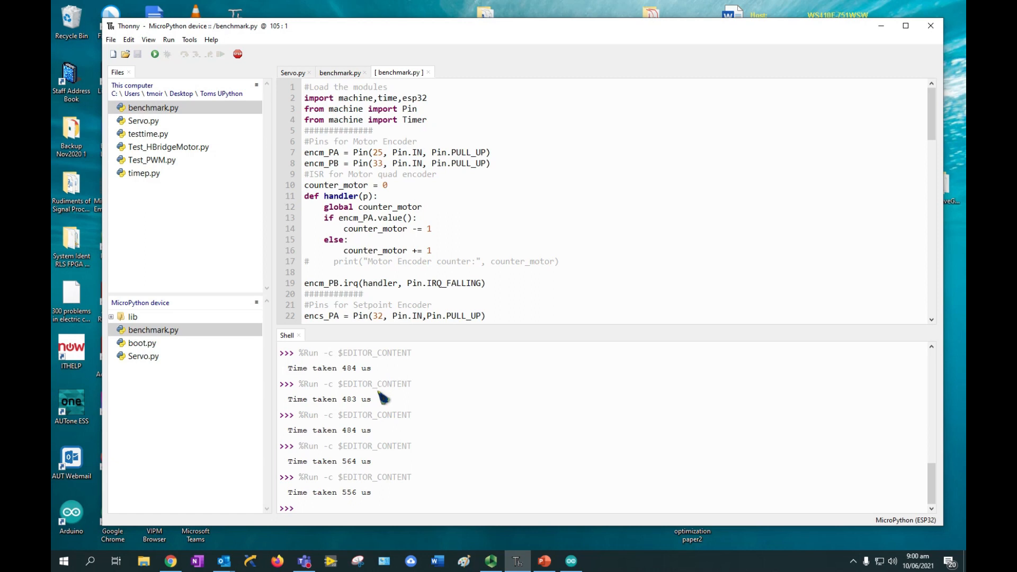
mouse_move(383, 399)
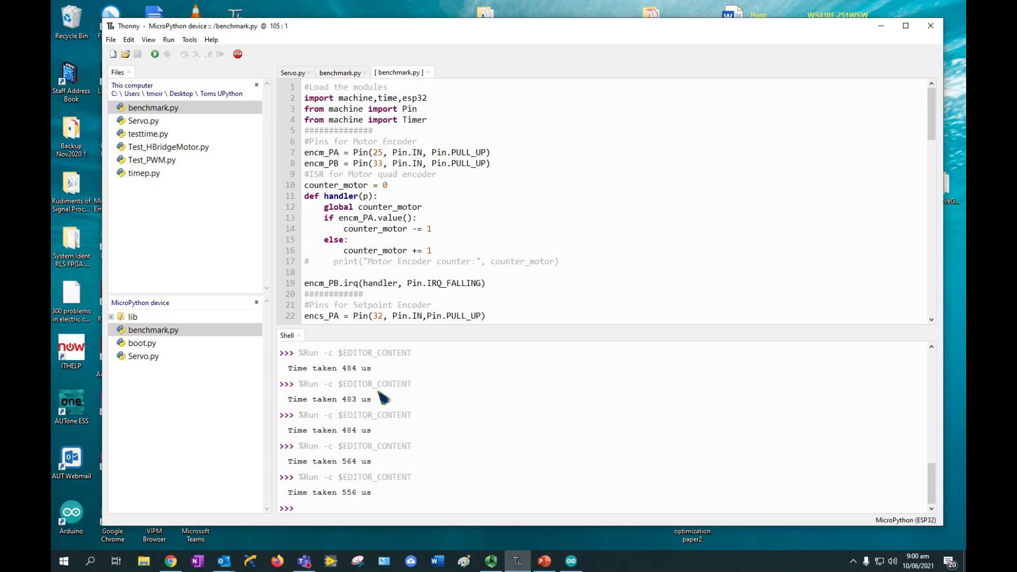
mouse_move(383, 399)
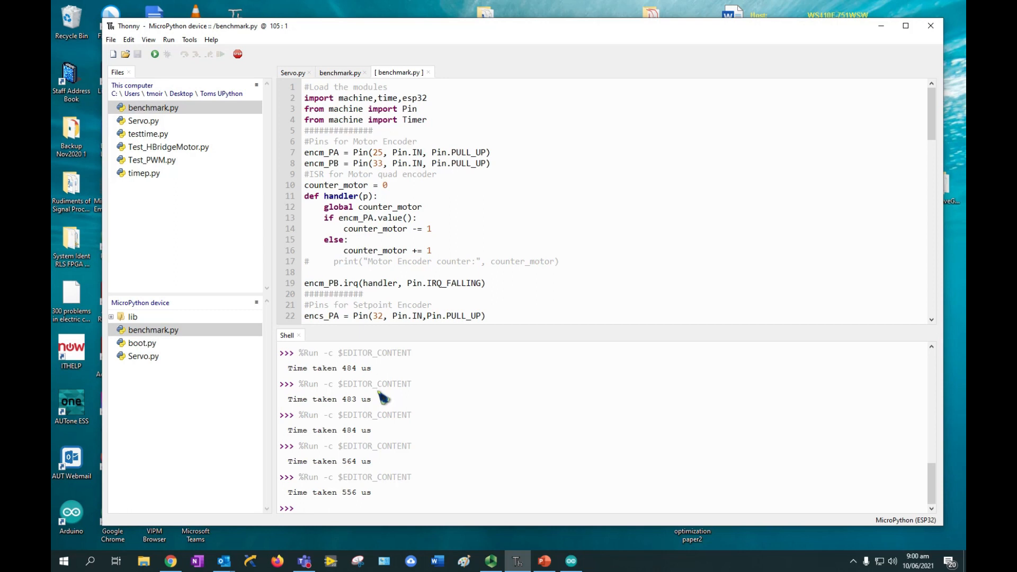
mouse_move(316, 507)
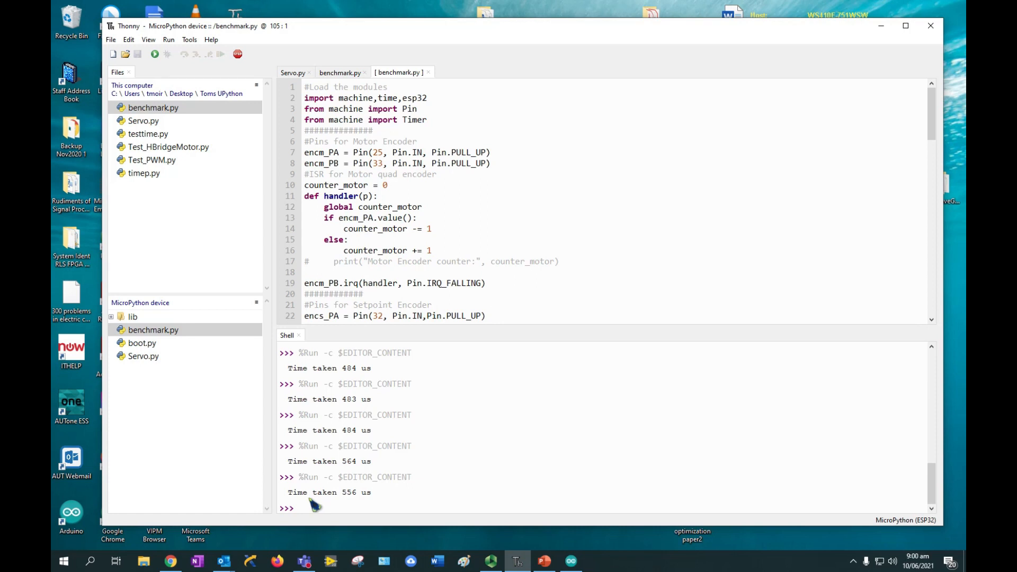
mouse_move(312, 510)
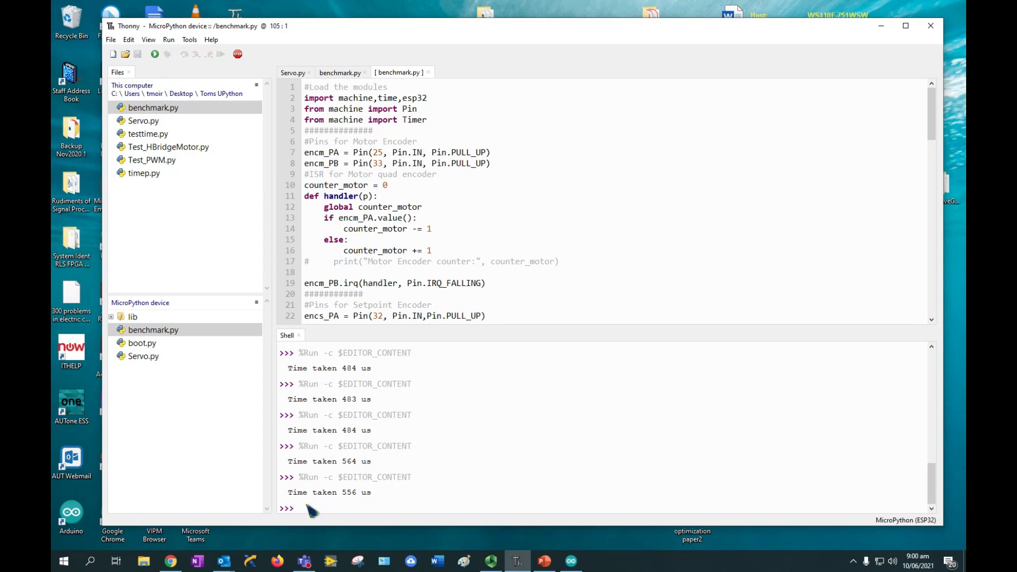
Step: Focus the shell and rerun the device benchmark repeatedly, getting about 556–564 us per loop
left_click(299, 508)
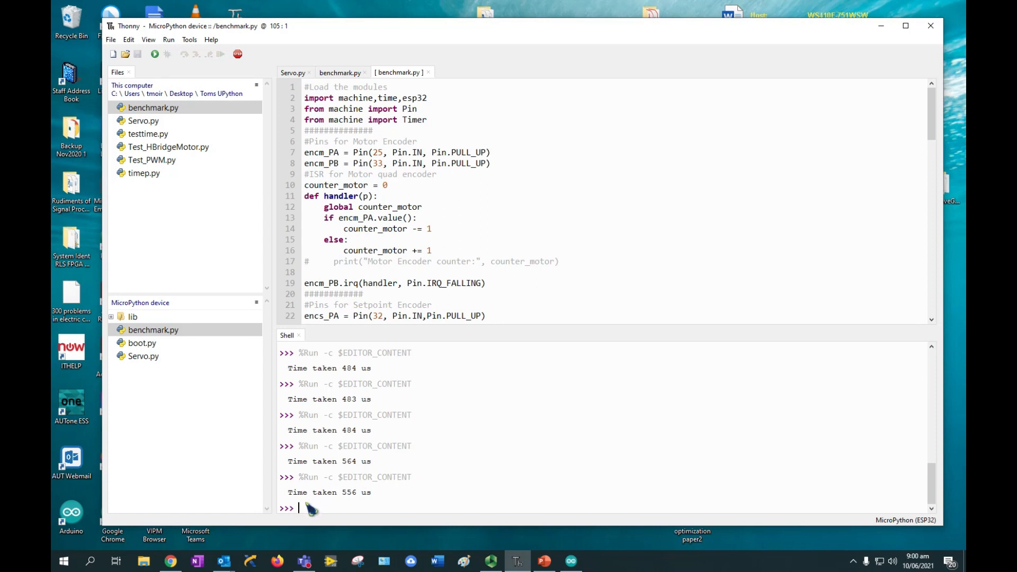
mouse_move(155, 54)
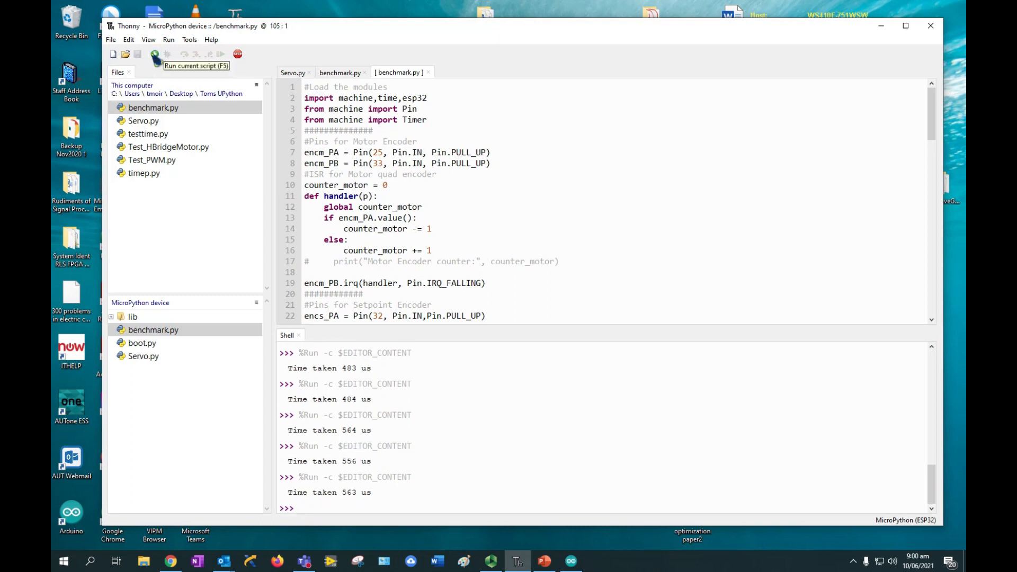
left_click(155, 54)
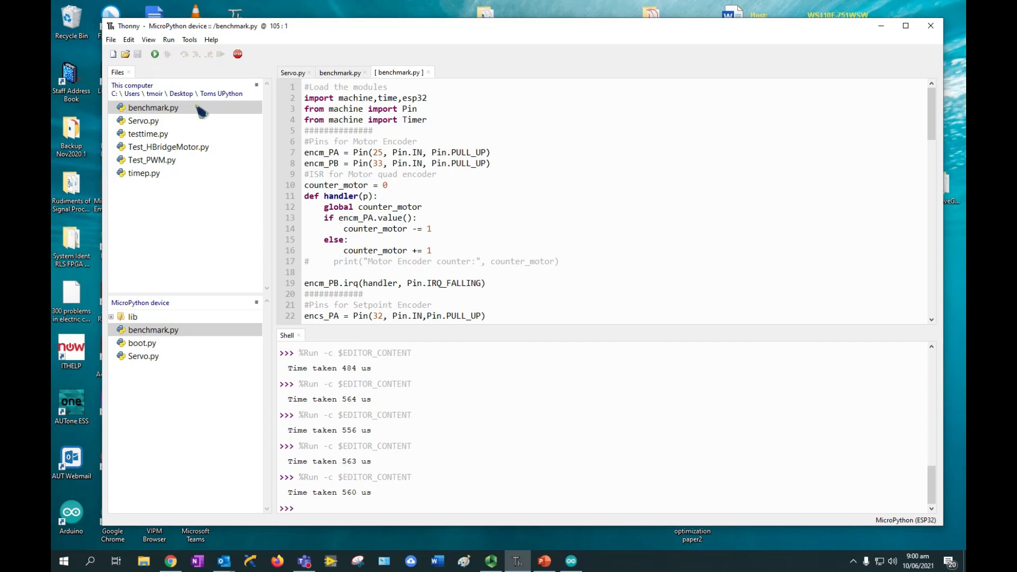
left_click(155, 54)
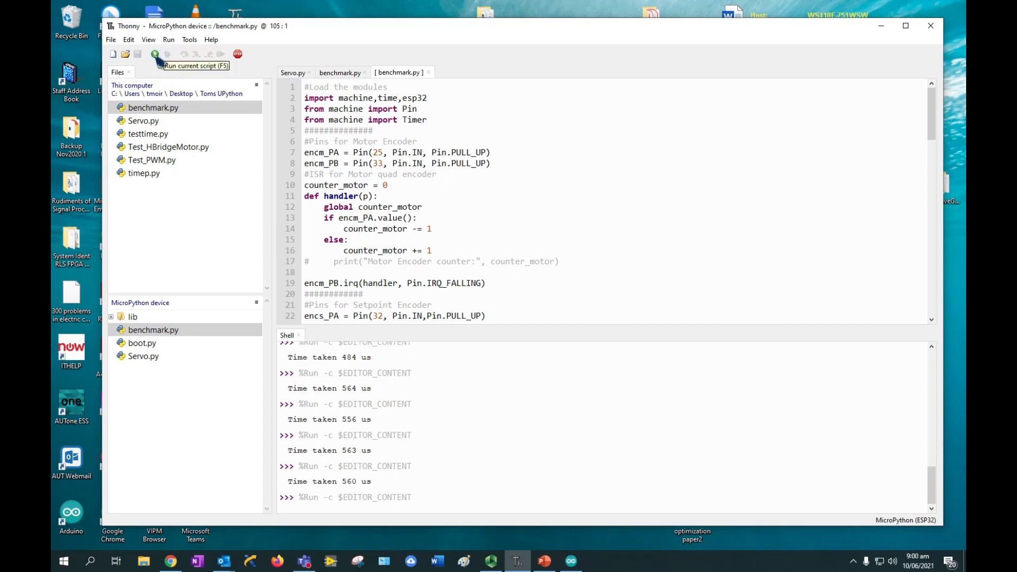
left_click(155, 54)
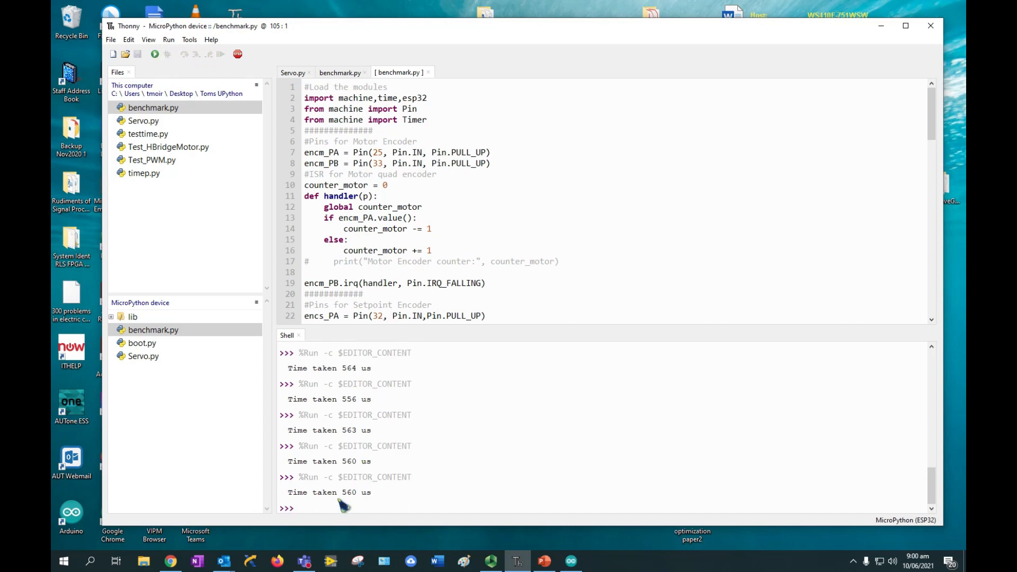
mouse_move(399, 202)
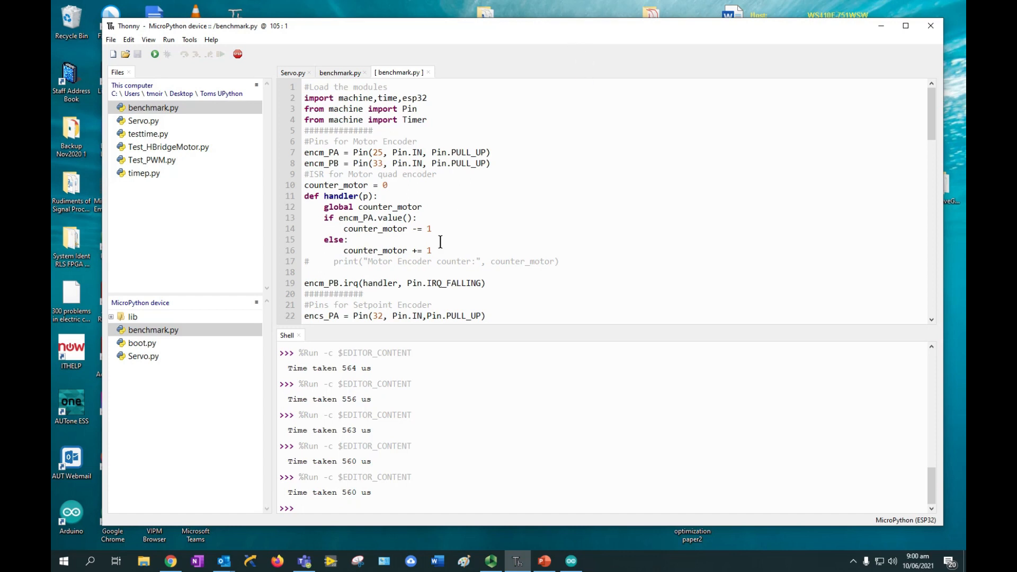
Step: Bring the Arduino sketch forward full-screen and scroll to the PD loop timed between the micros() calls
left_click(570, 561)
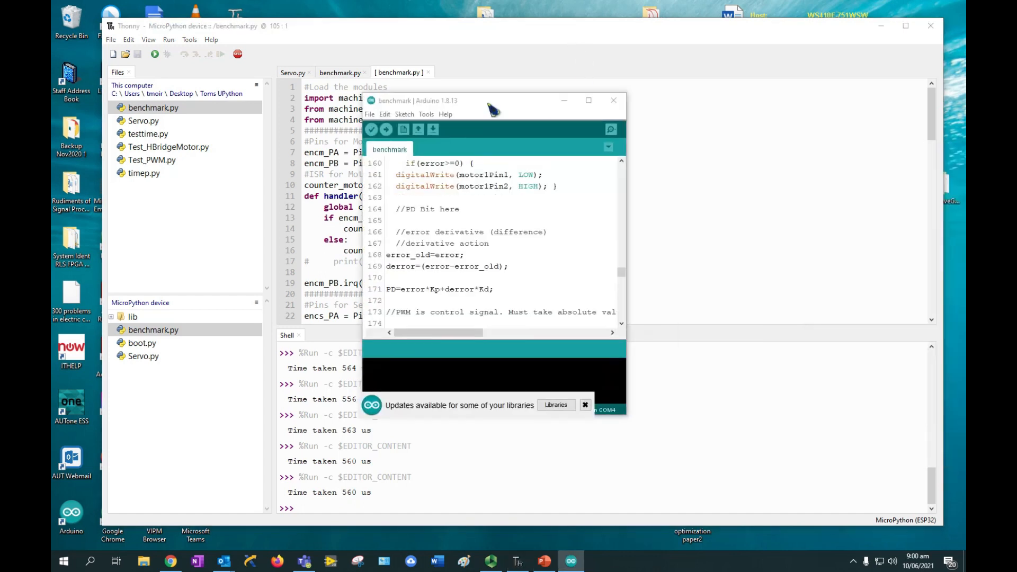
left_click(587, 100)
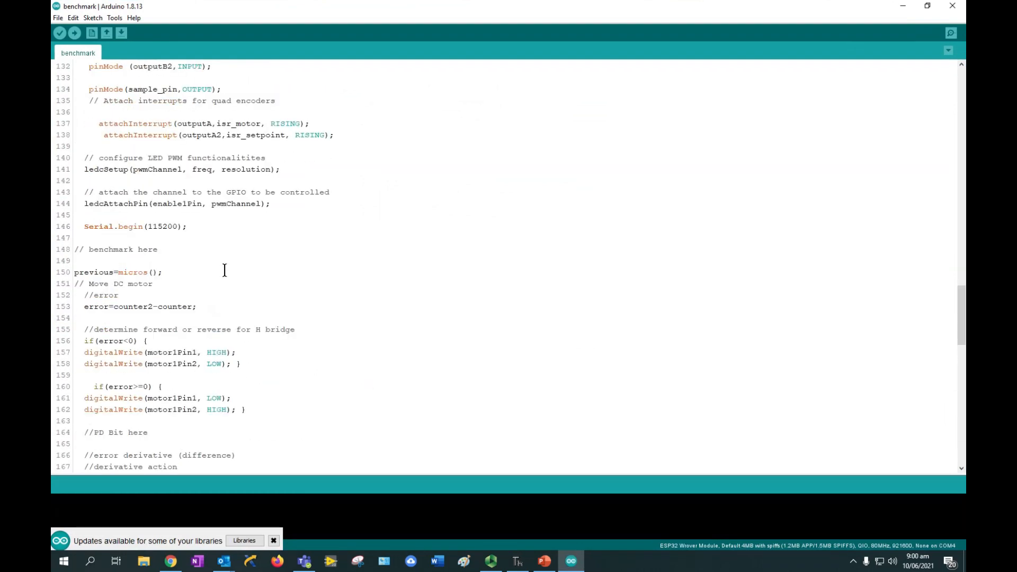
scroll("down", 3)
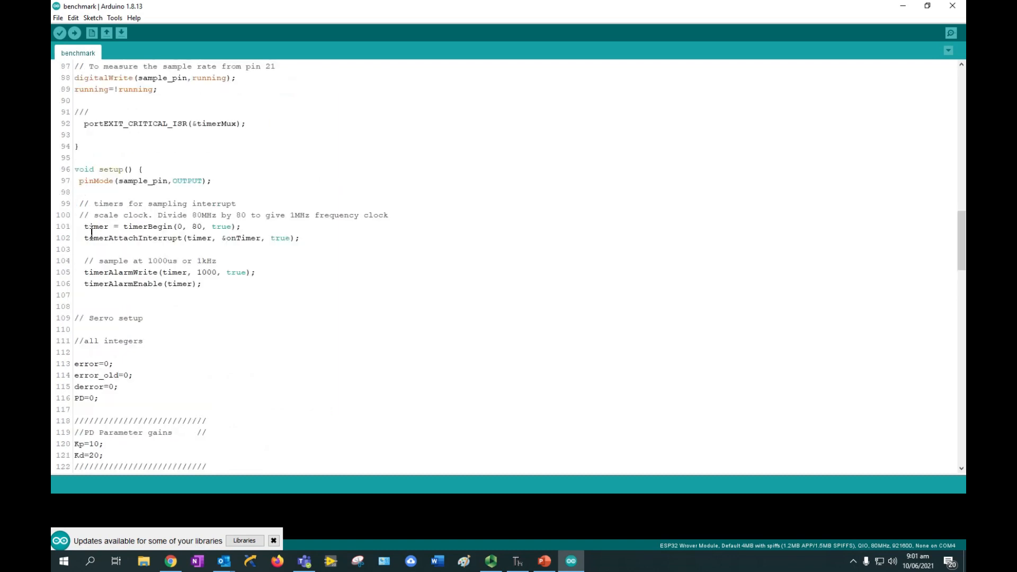
scroll("down", 3)
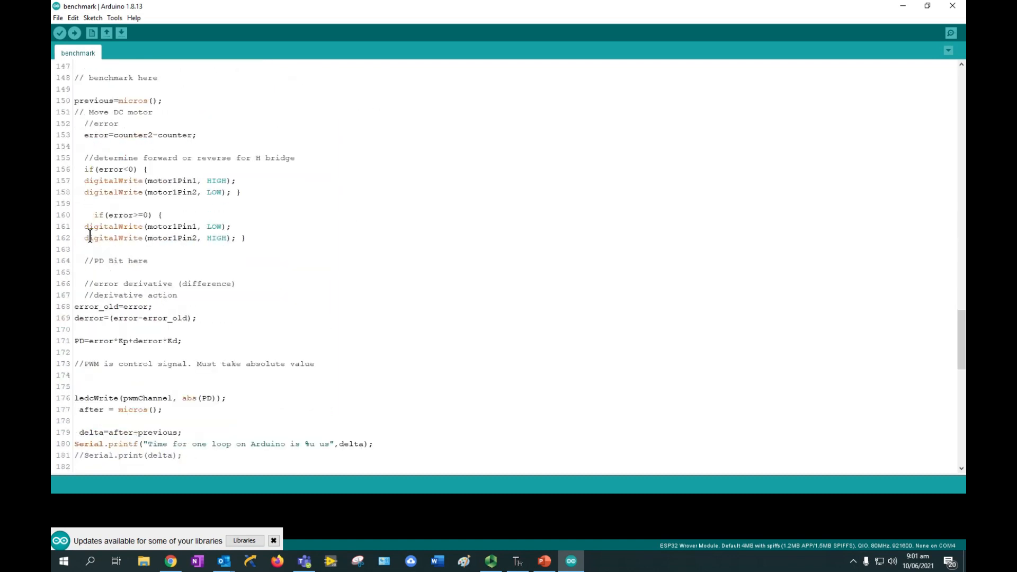
scroll("down", 3)
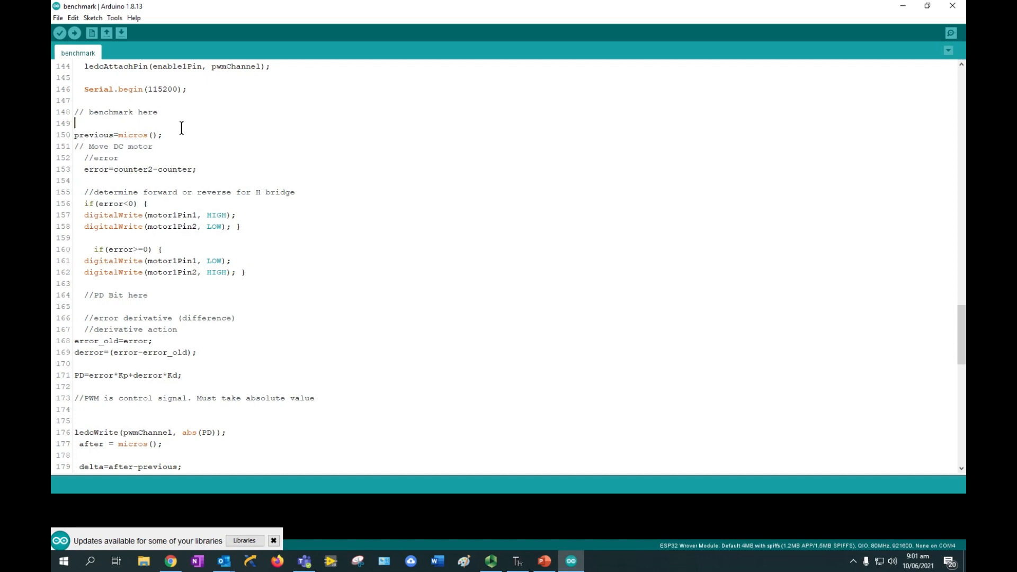
triple_click(116, 134)
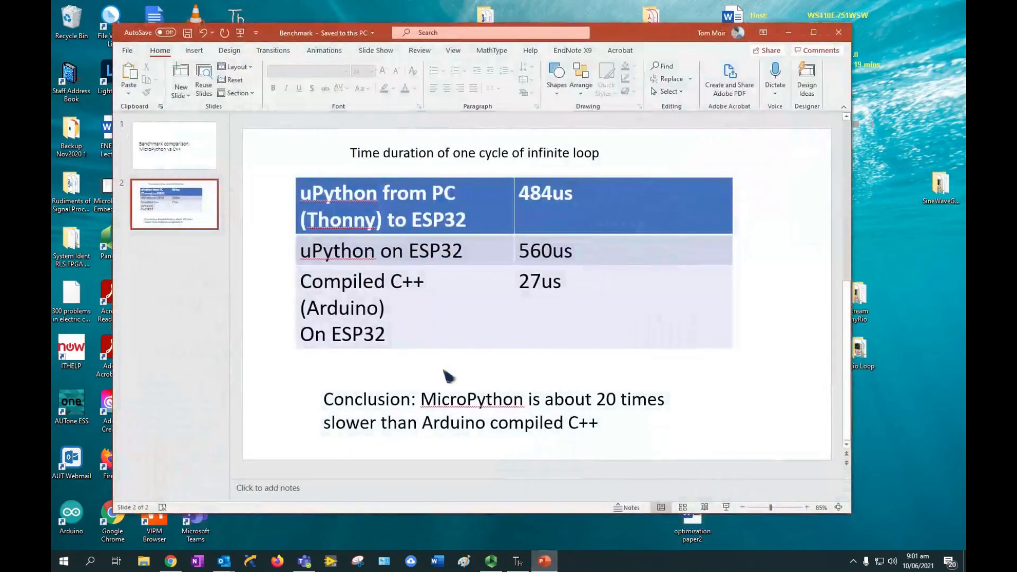
left_click(173, 145)
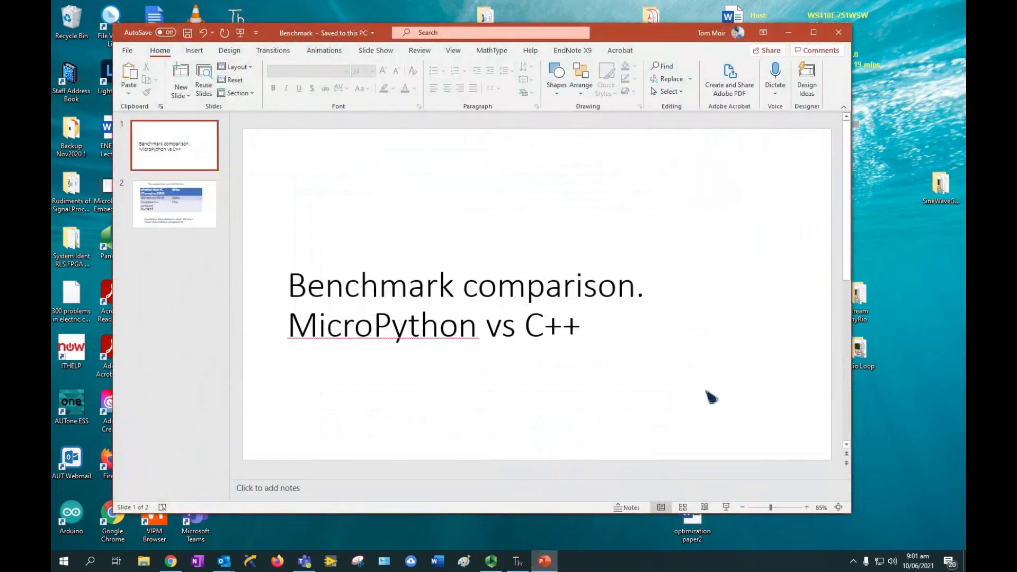
mouse_move(672, 362)
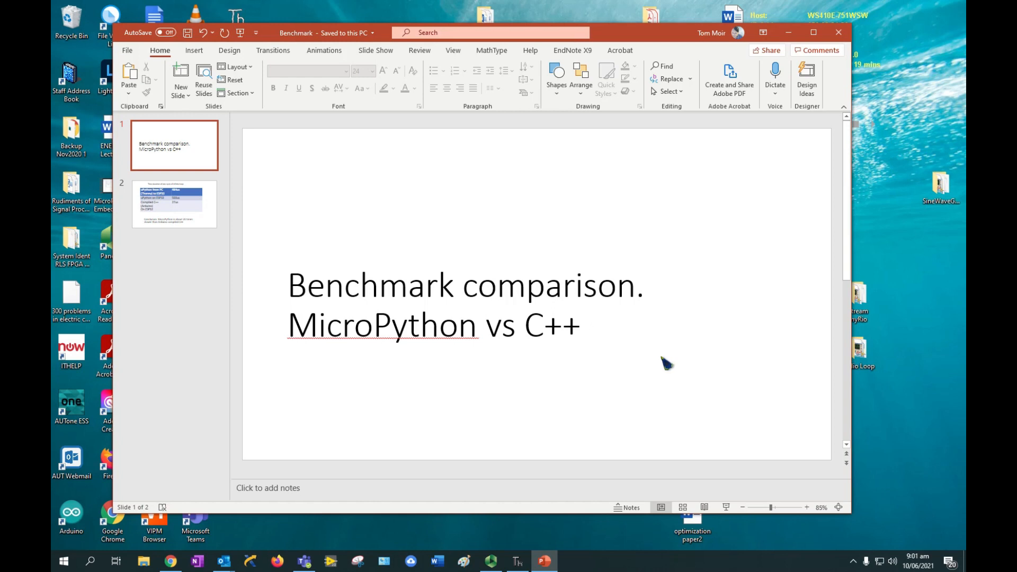
left_click(174, 203)
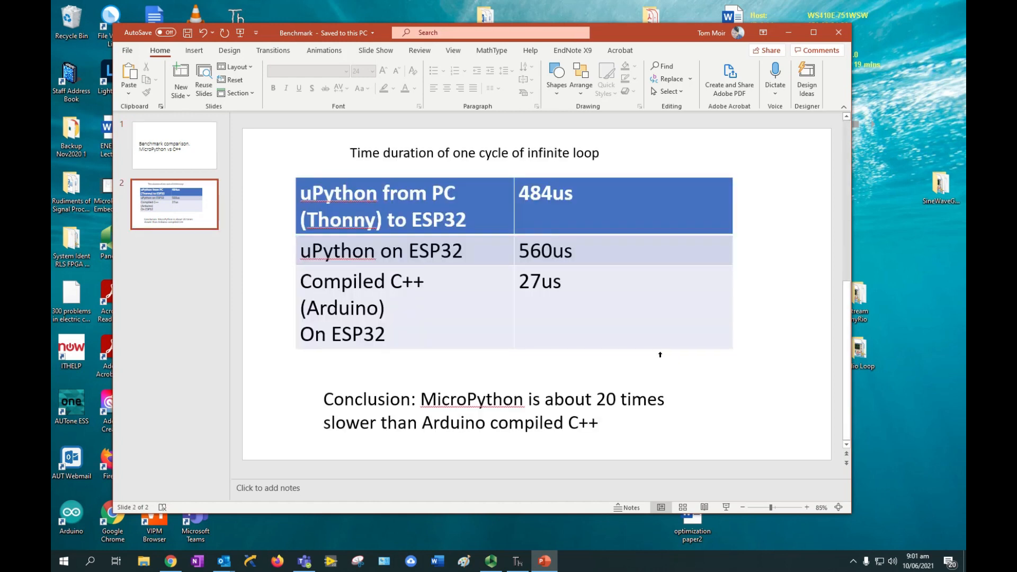
mouse_move(581, 265)
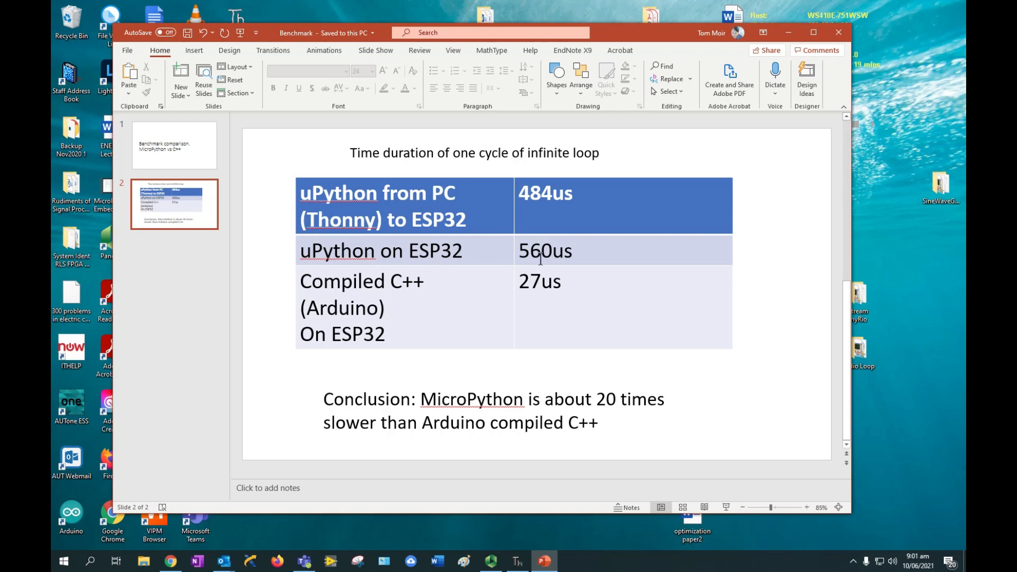
mouse_move(434, 288)
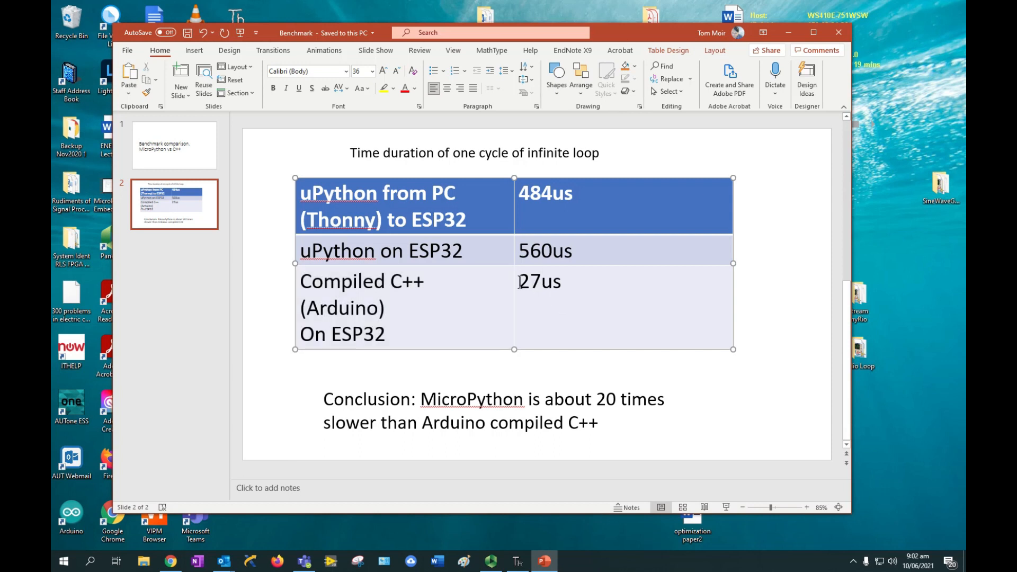
double_click(541, 281)
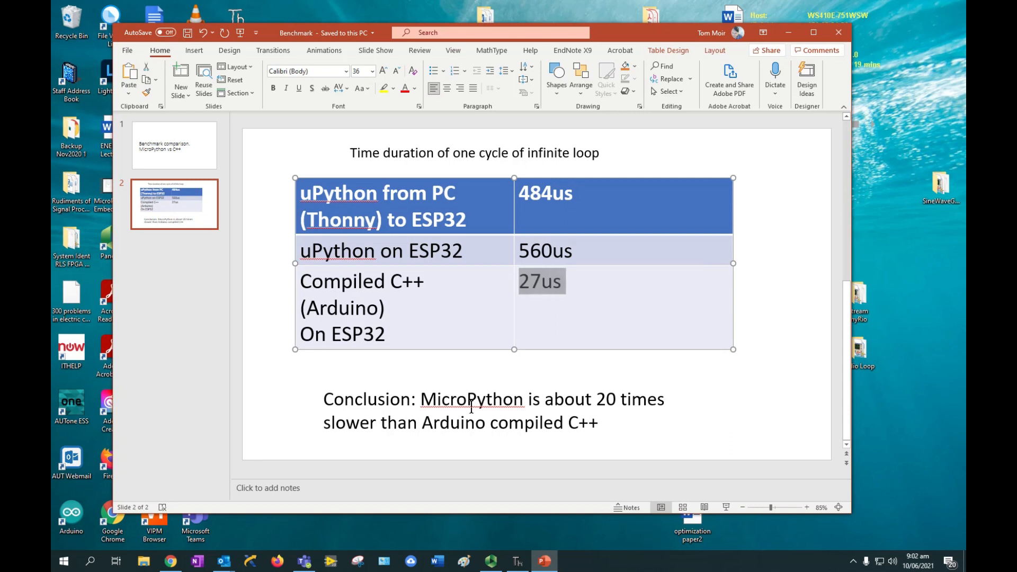
double_click(569, 399)
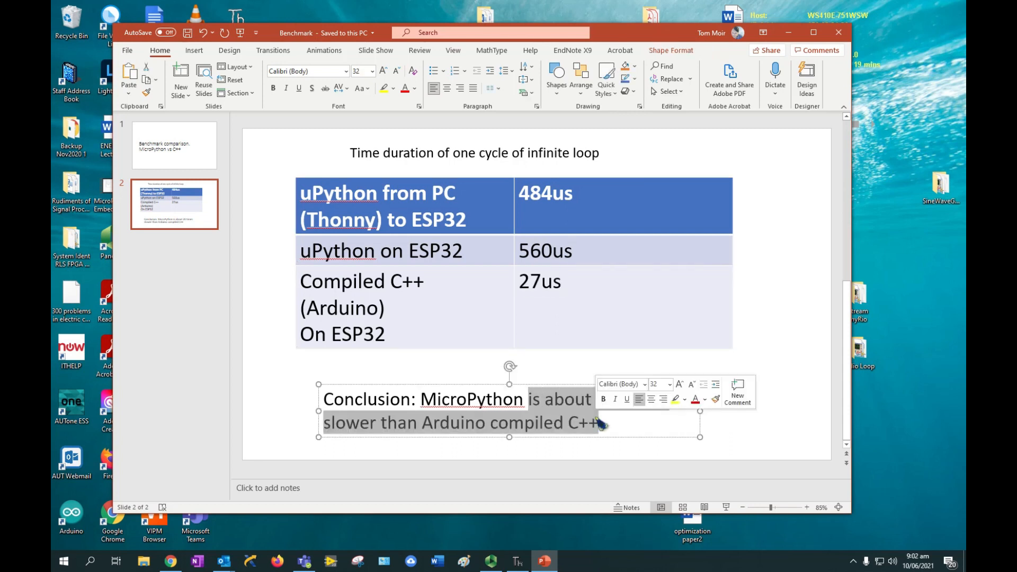
type("20 times")
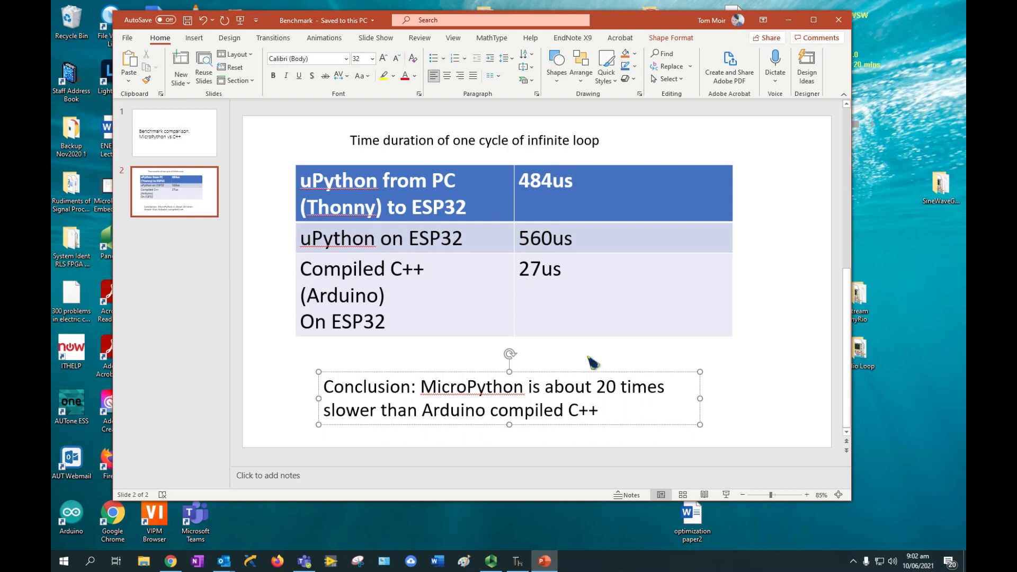
left_click(600, 410)
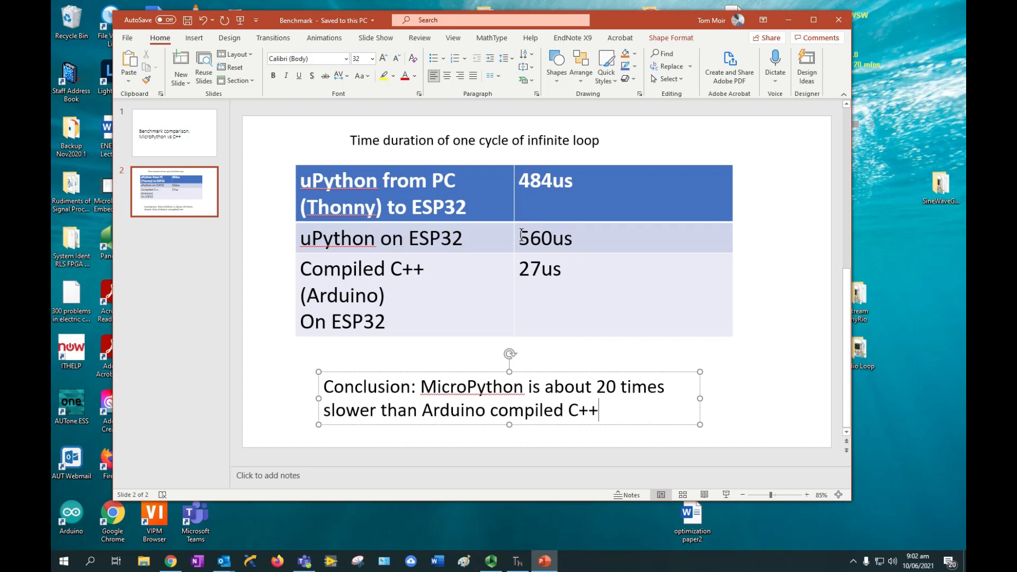
double_click(544, 239)
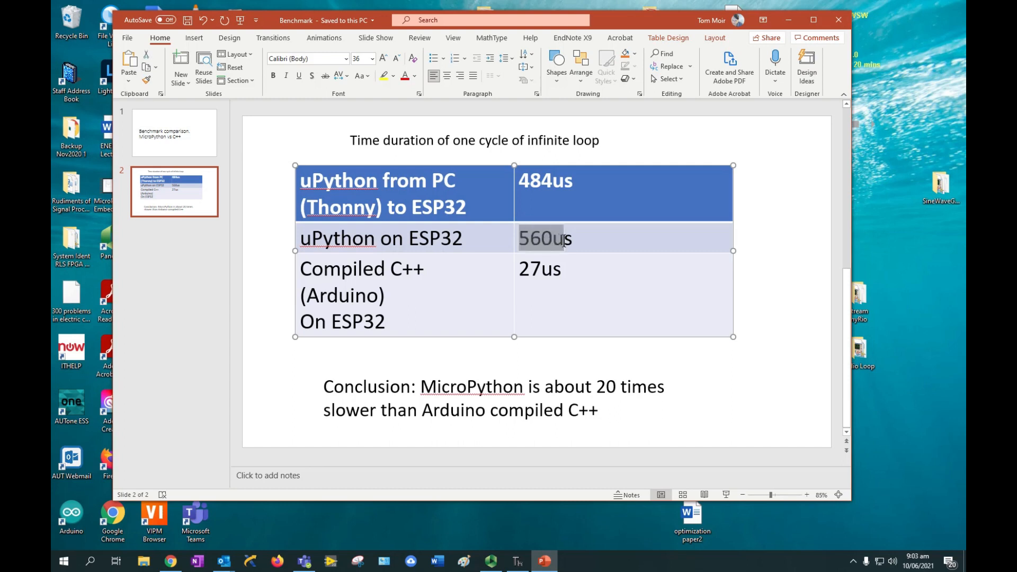
left_click(539, 269)
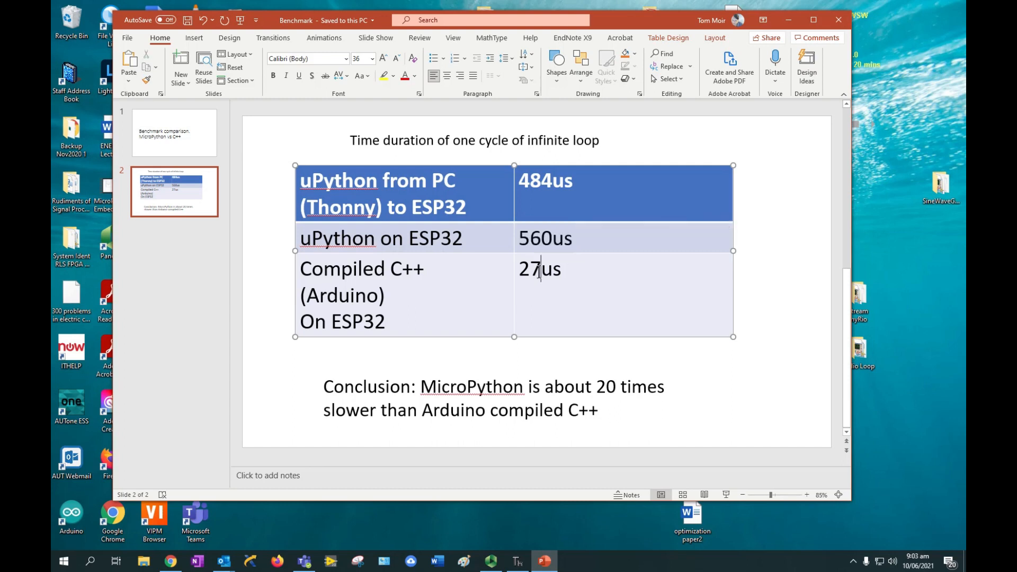